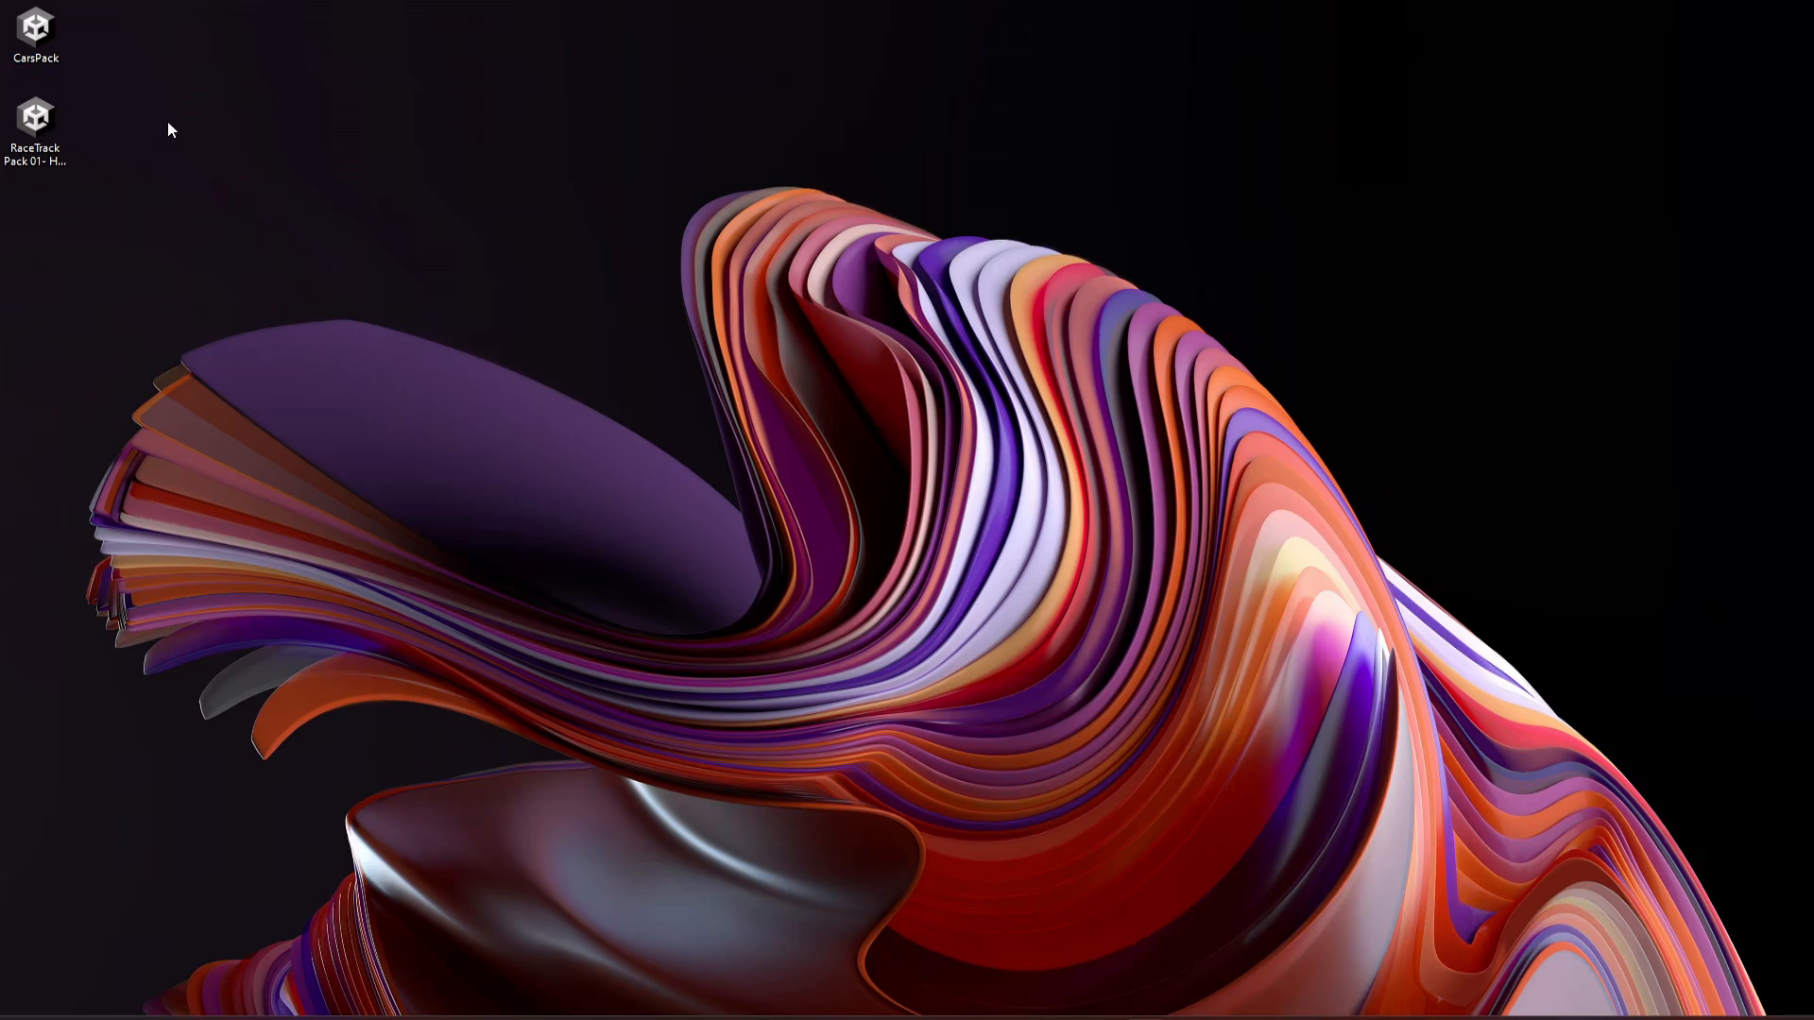
{"action": "mouse_move", "coordinate": [180, 284]}
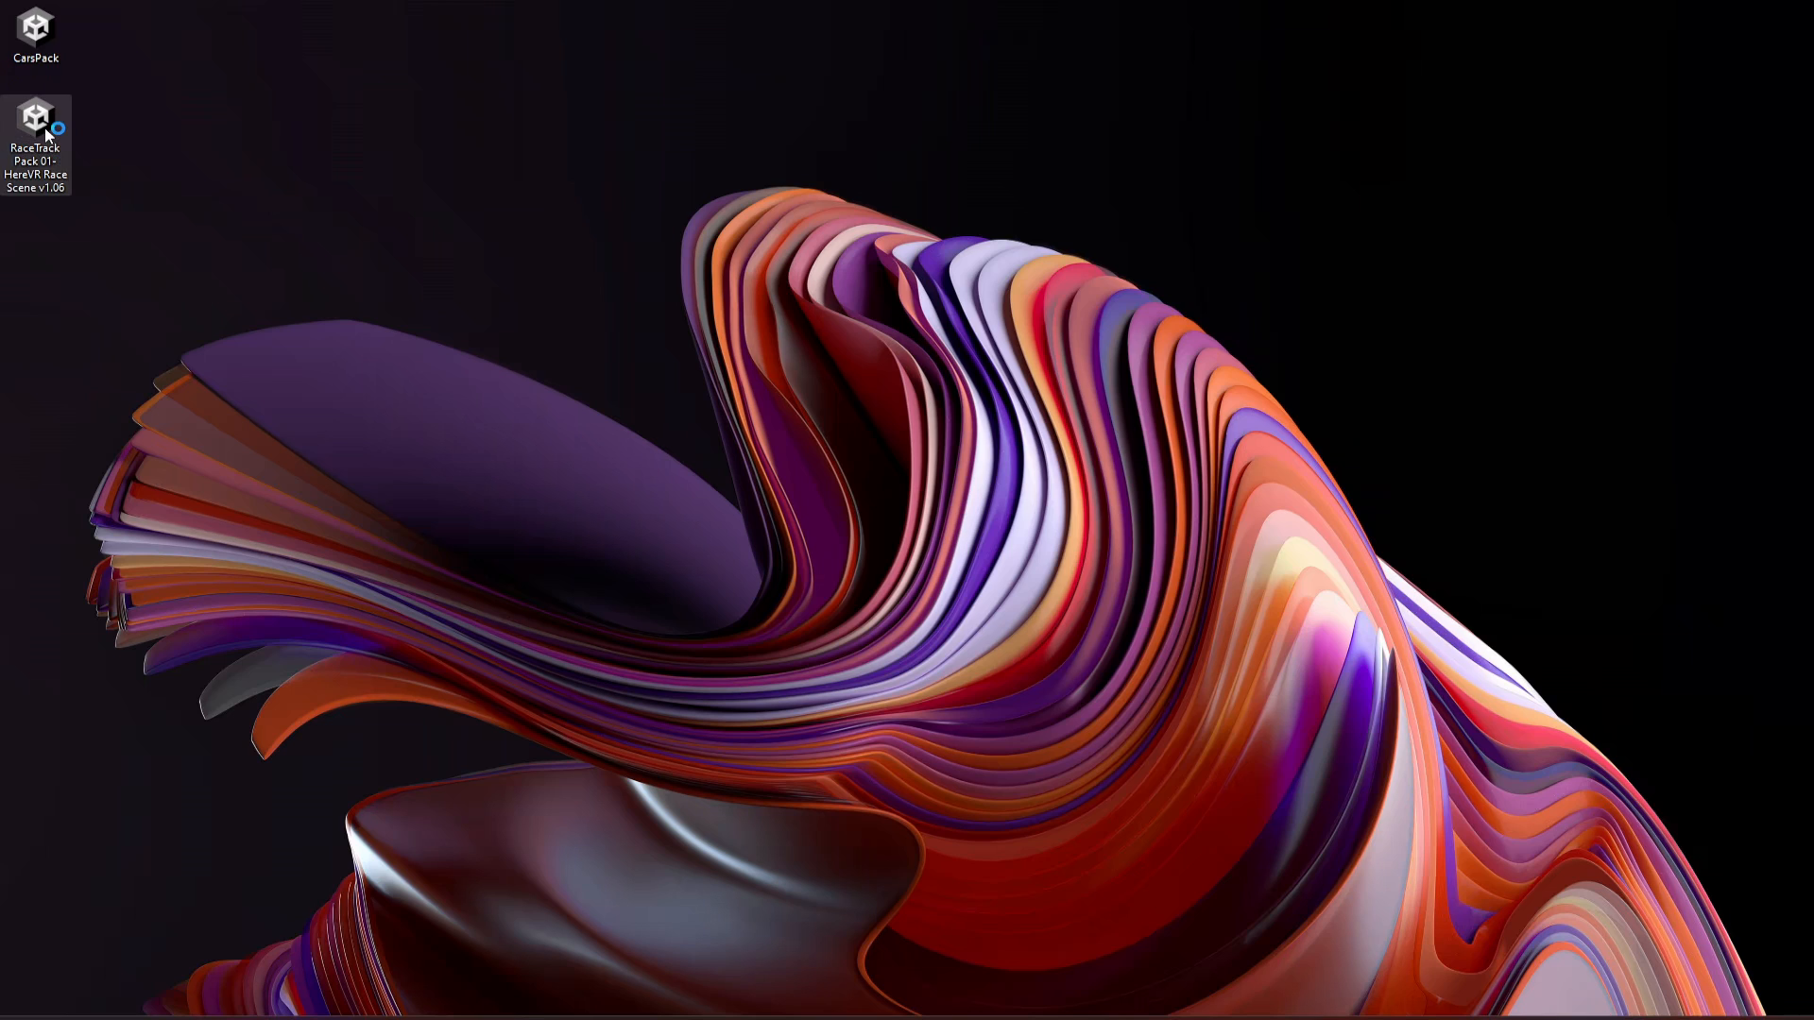
Launch the RaceTrack Pack 01 HereVR Race Scene package from the desktop
{"action": "double_click", "coordinate": [35, 118]}
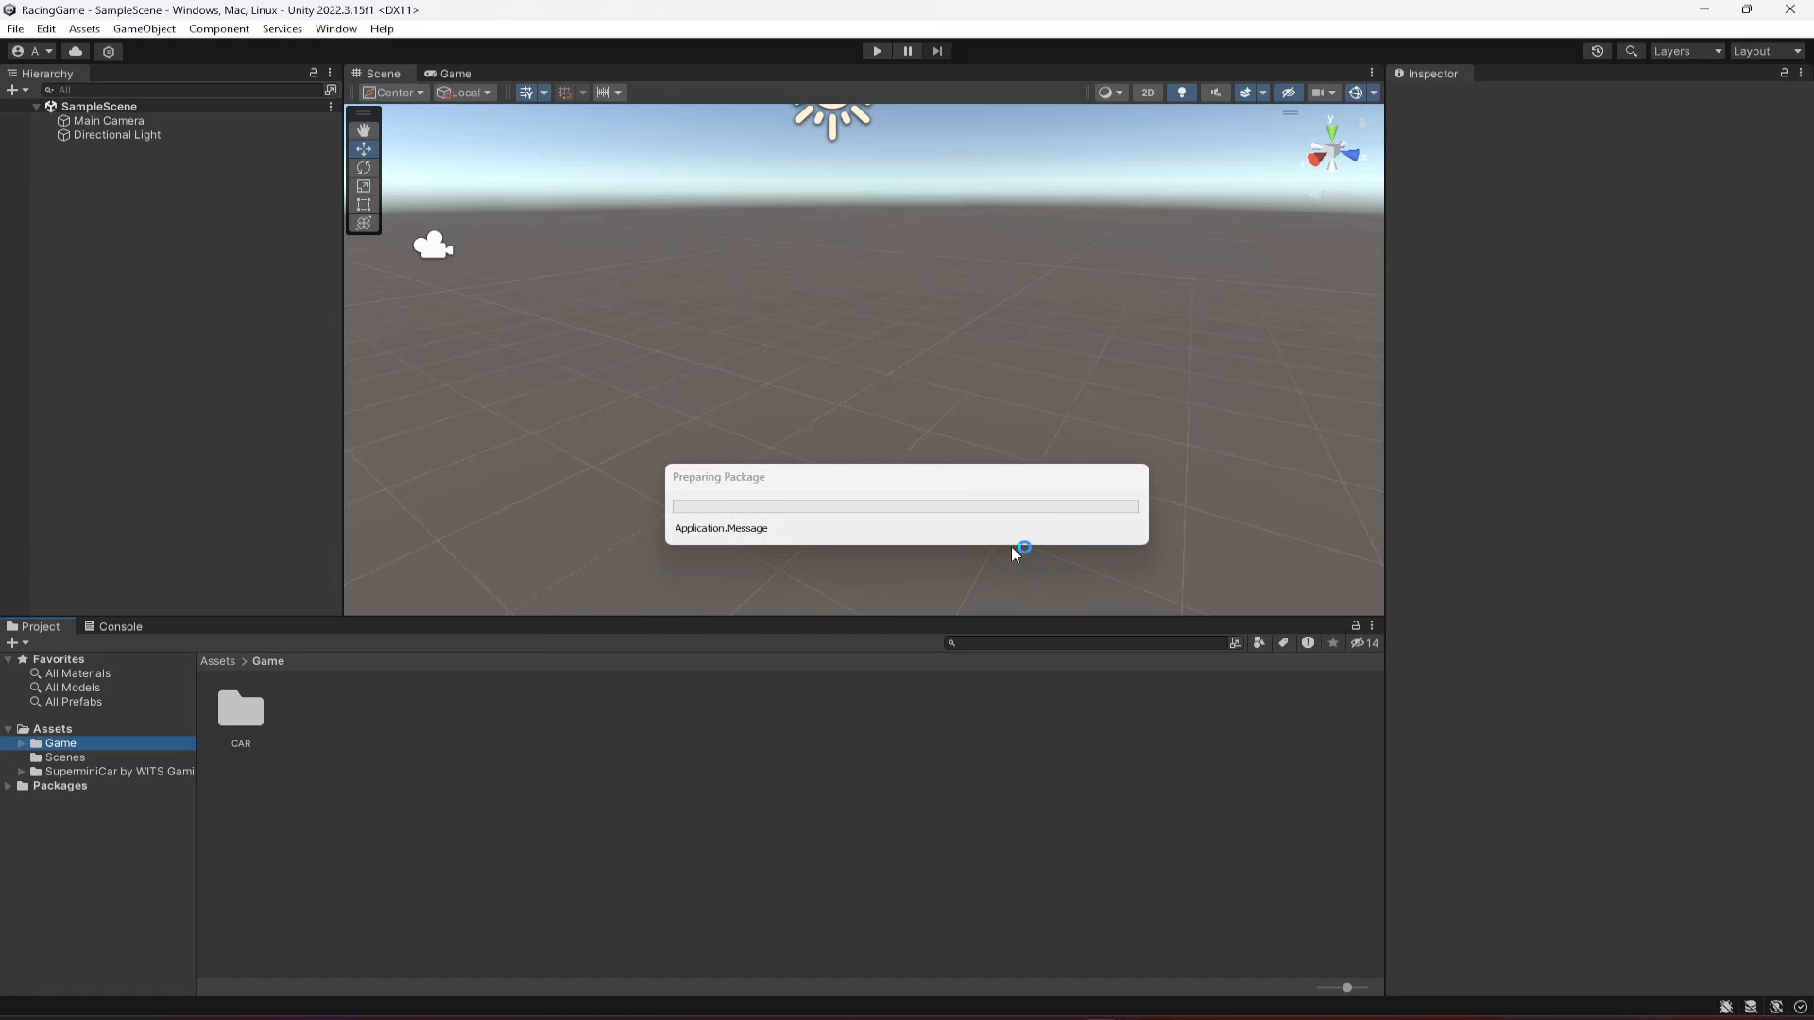
{"action": "mouse_move", "coordinate": [1012, 555]}
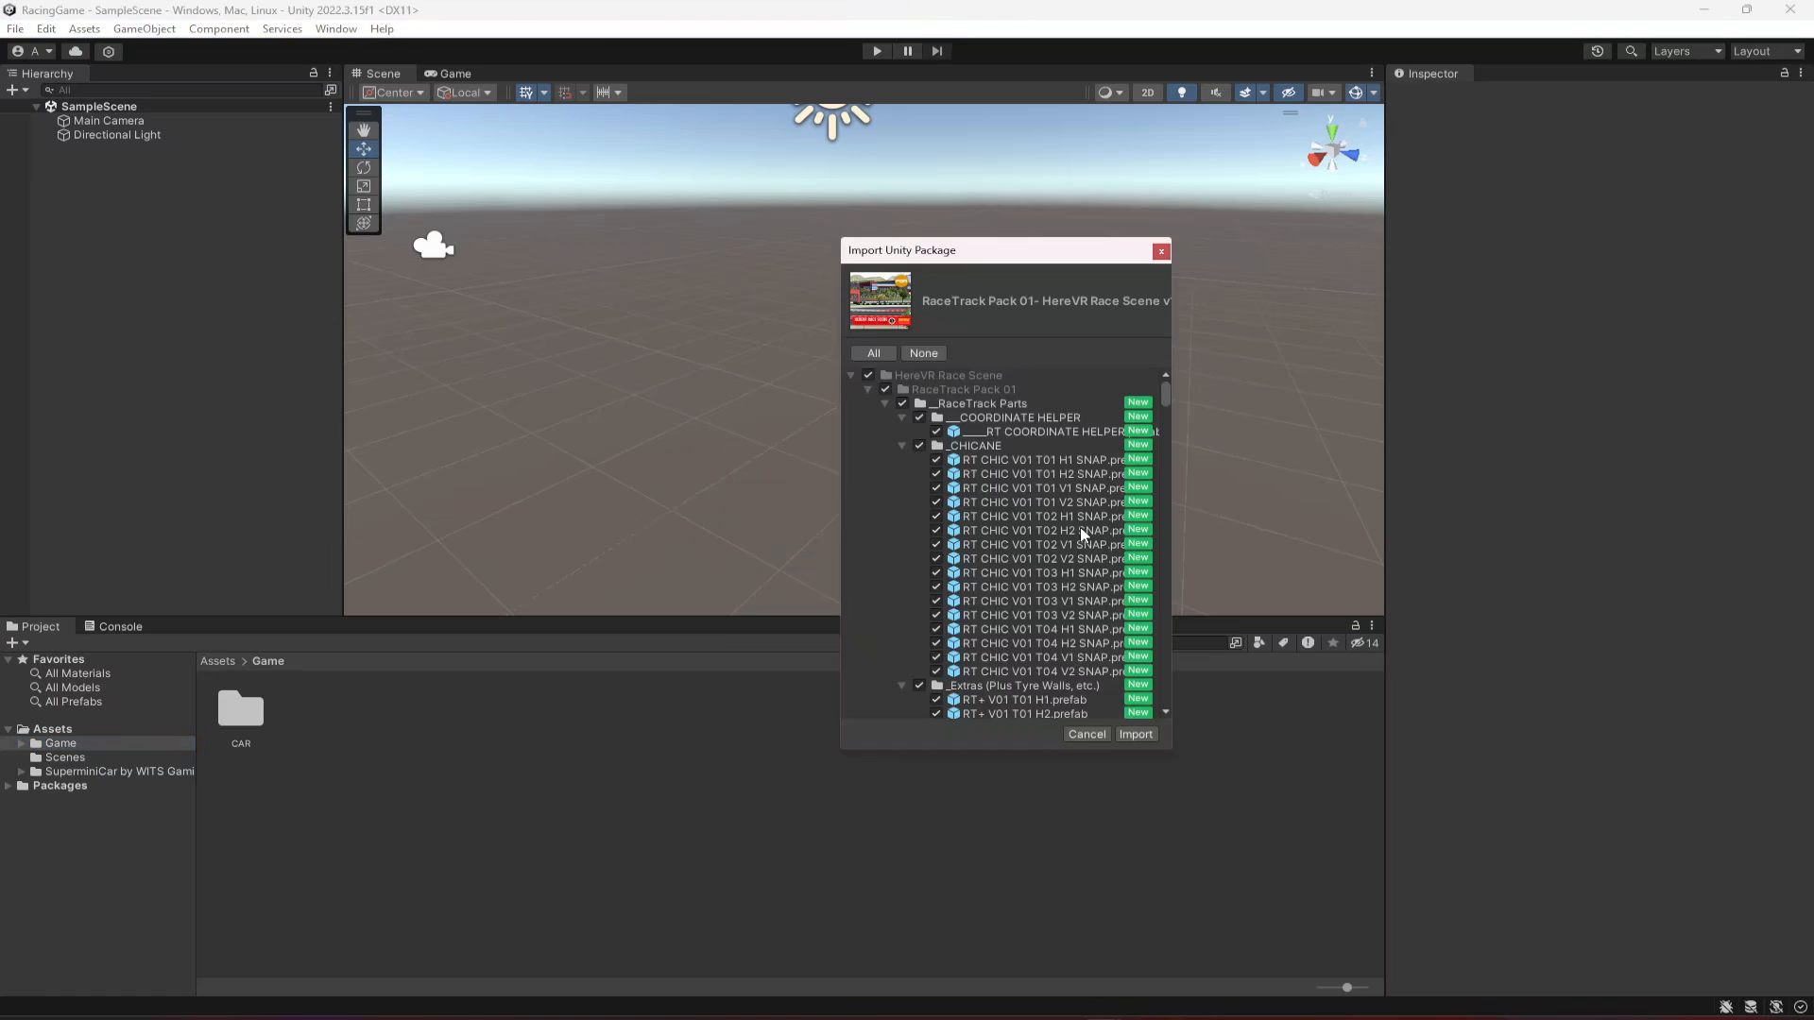
Import every item of the RaceTrack Pack package into the RacingGame project
{"action": "scroll", "scroll_direction": "down", "scroll_amount": 3}
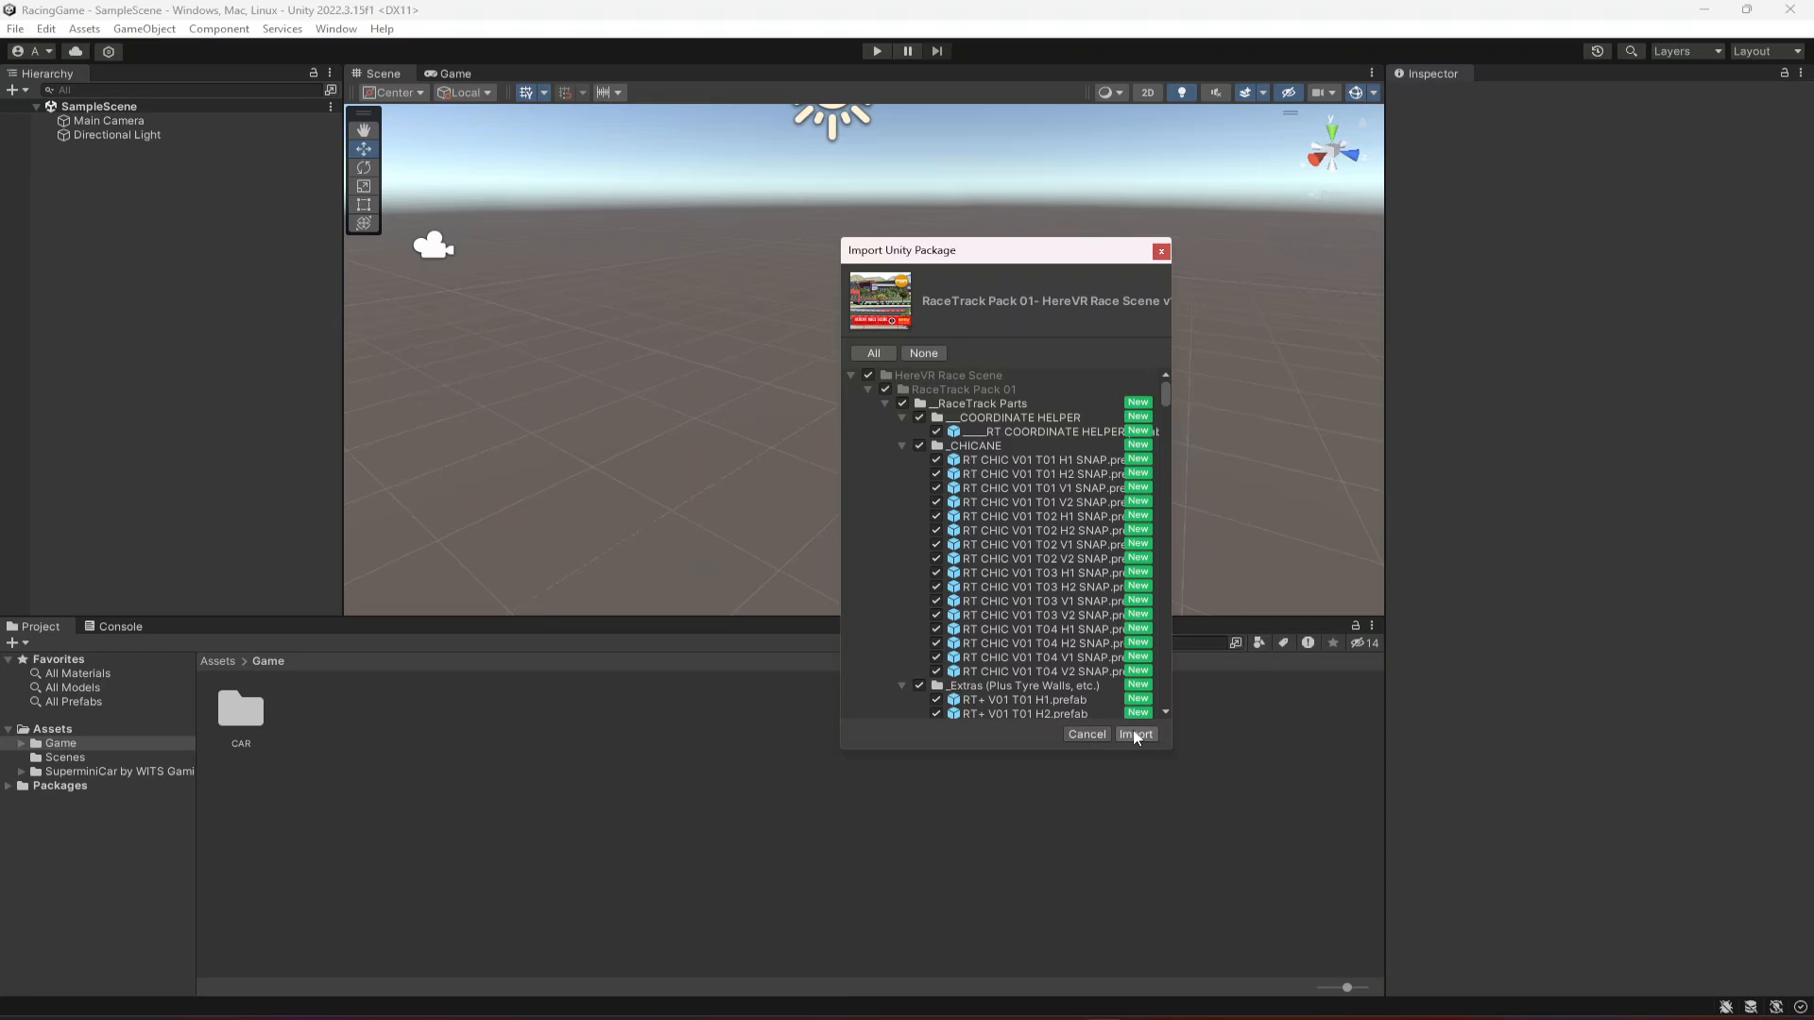
{"action": "left_click", "coordinate": [1133, 733]}
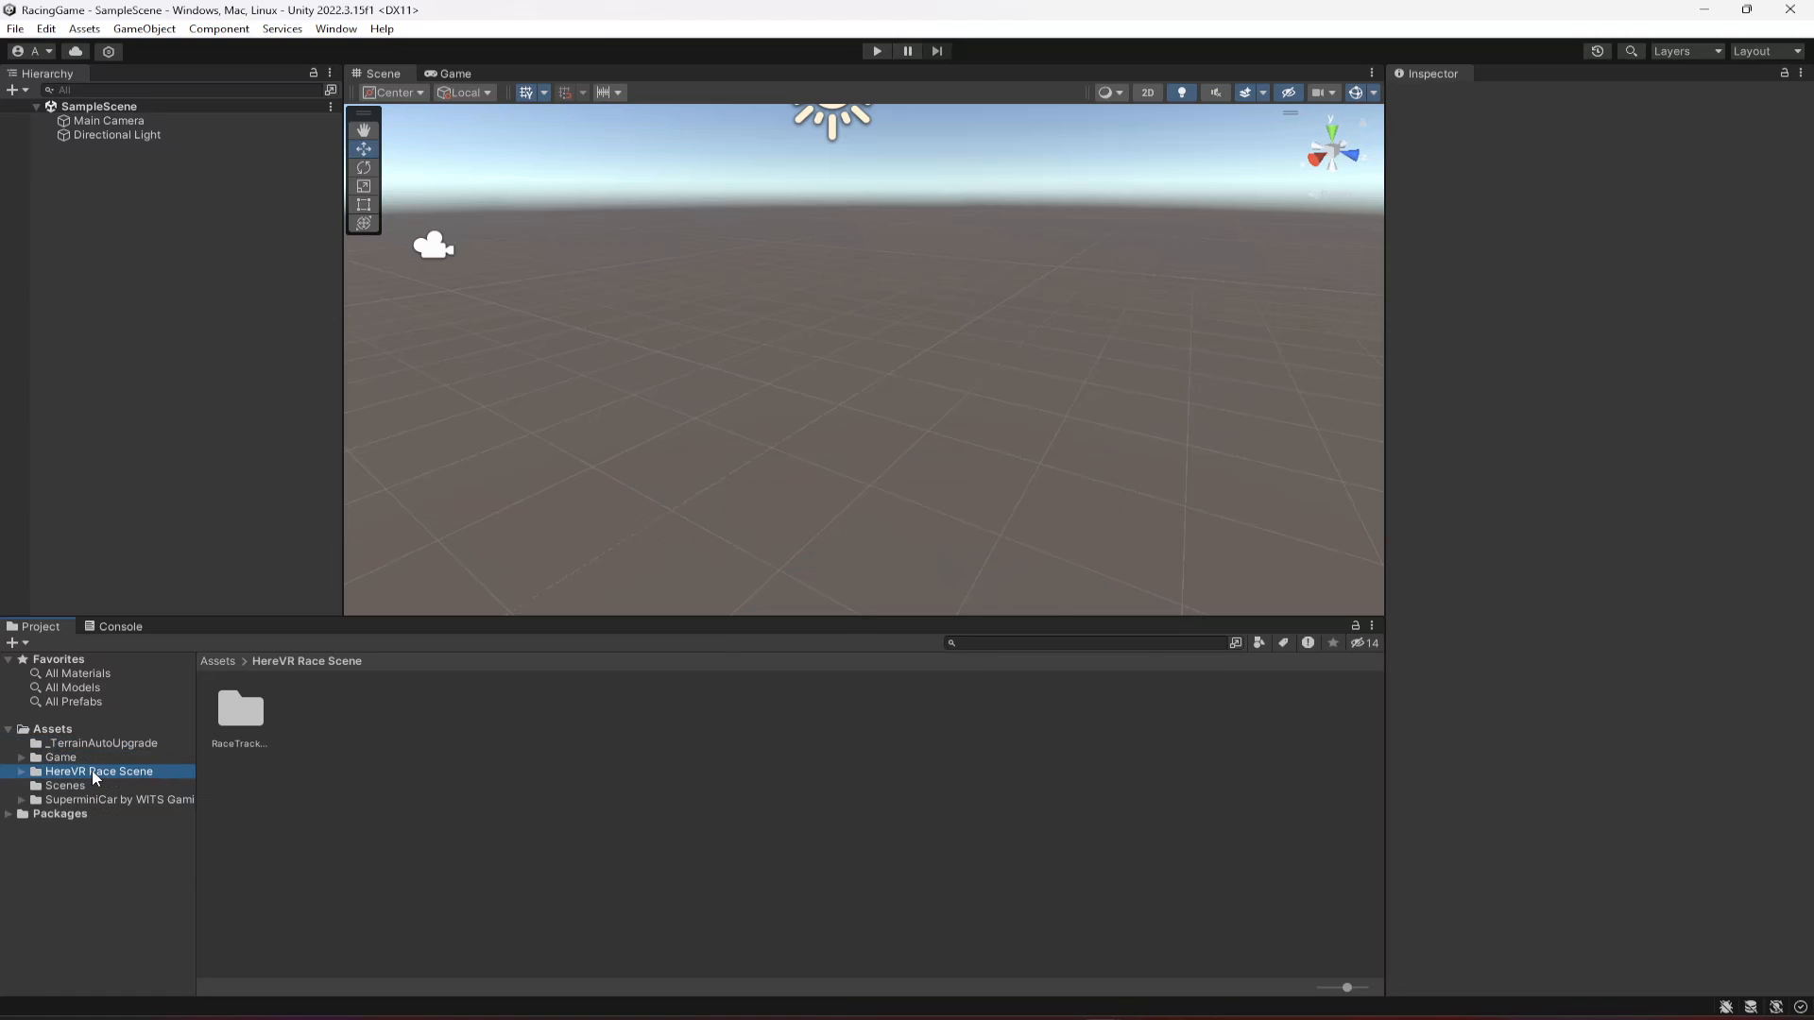
Open the Demo and Inventory 1.06 U5 BETA scene from the HereVR Race Scene folder
{"action": "double_click", "coordinate": [238, 710]}
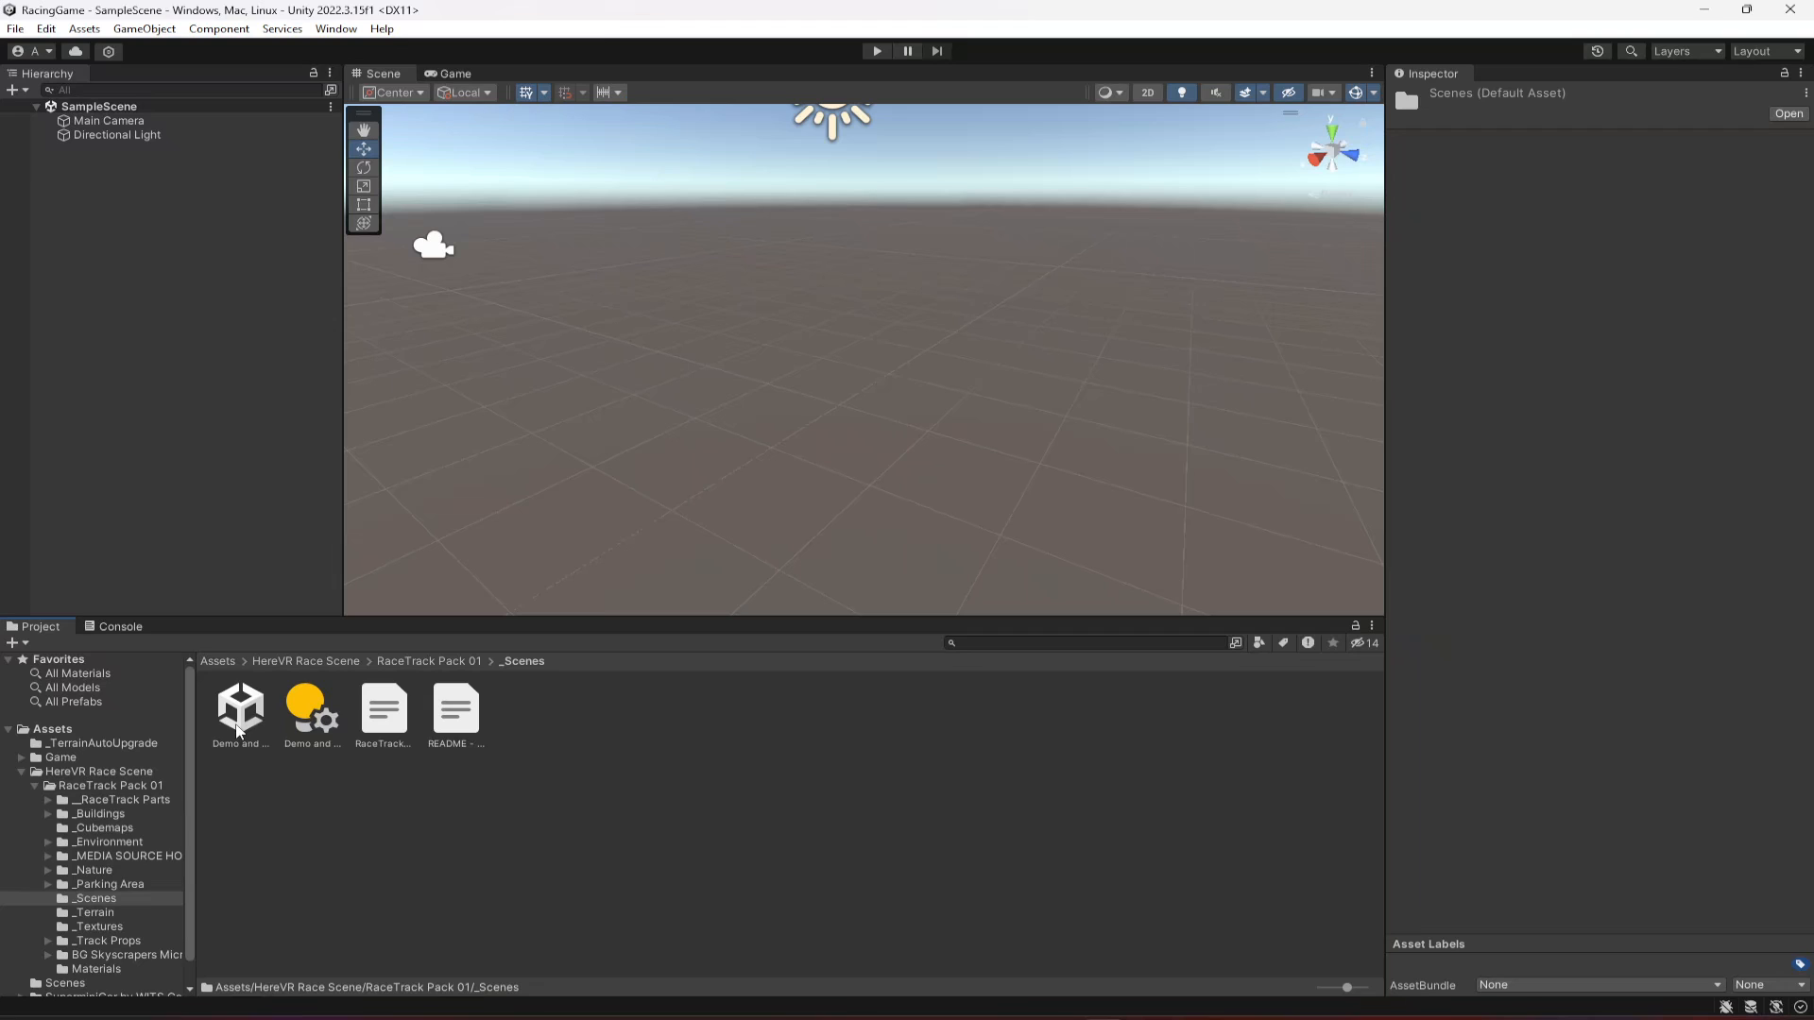
{"action": "double_click", "coordinate": [239, 706]}
{"action": "type", "text": "cam"}
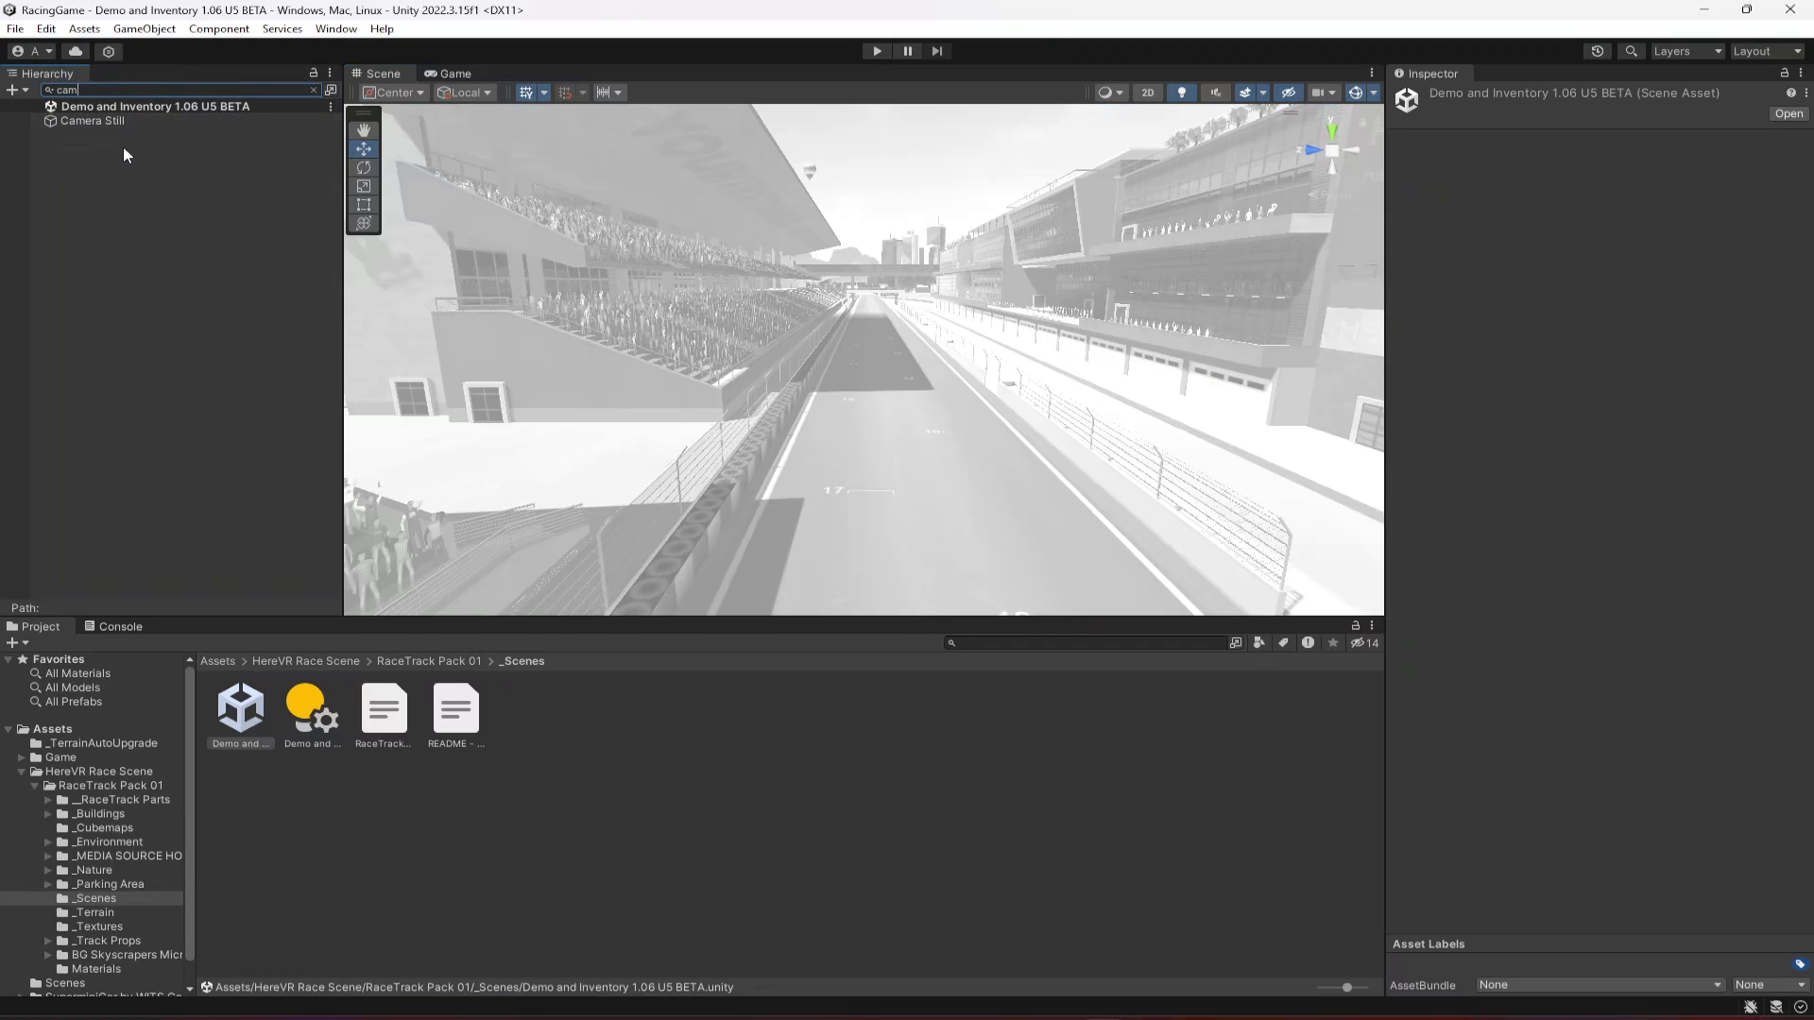
Group all demo scene objects under a new empty object named Environment
{"action": "left_click", "coordinate": [93, 120]}
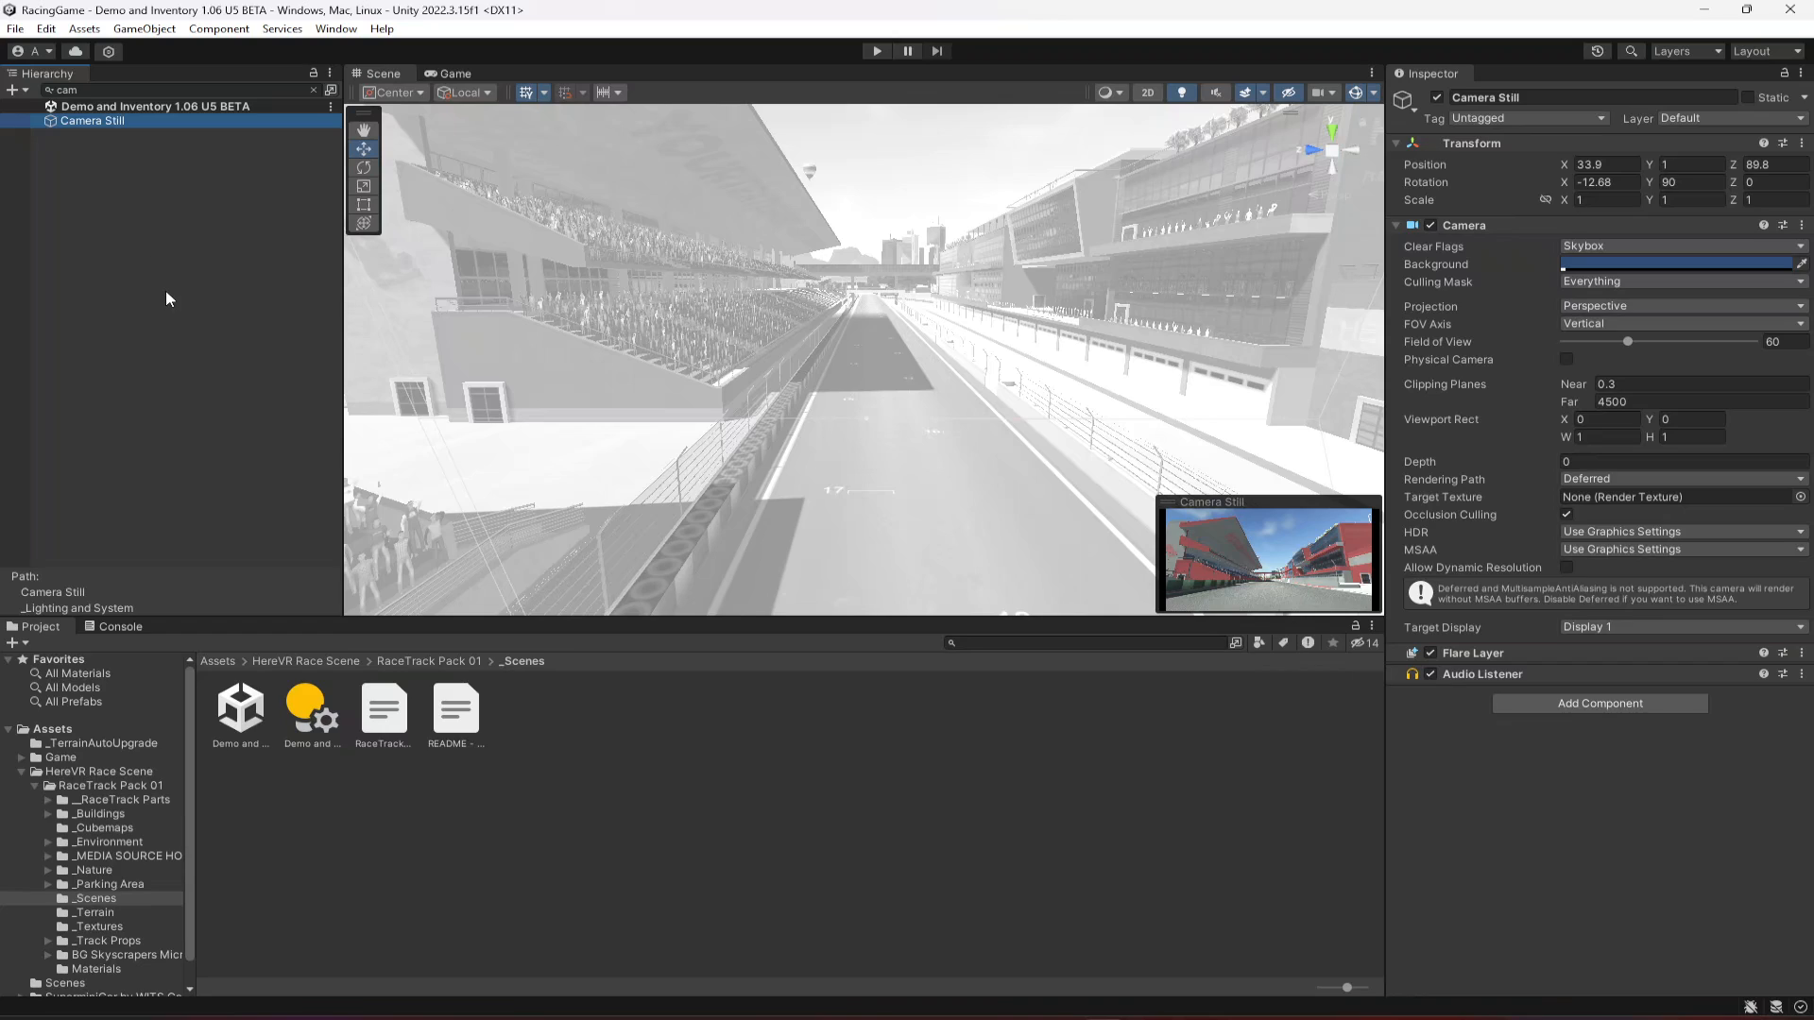
{"action": "left_click", "coordinate": [168, 298]}
{"action": "type", "text": "Environment"}
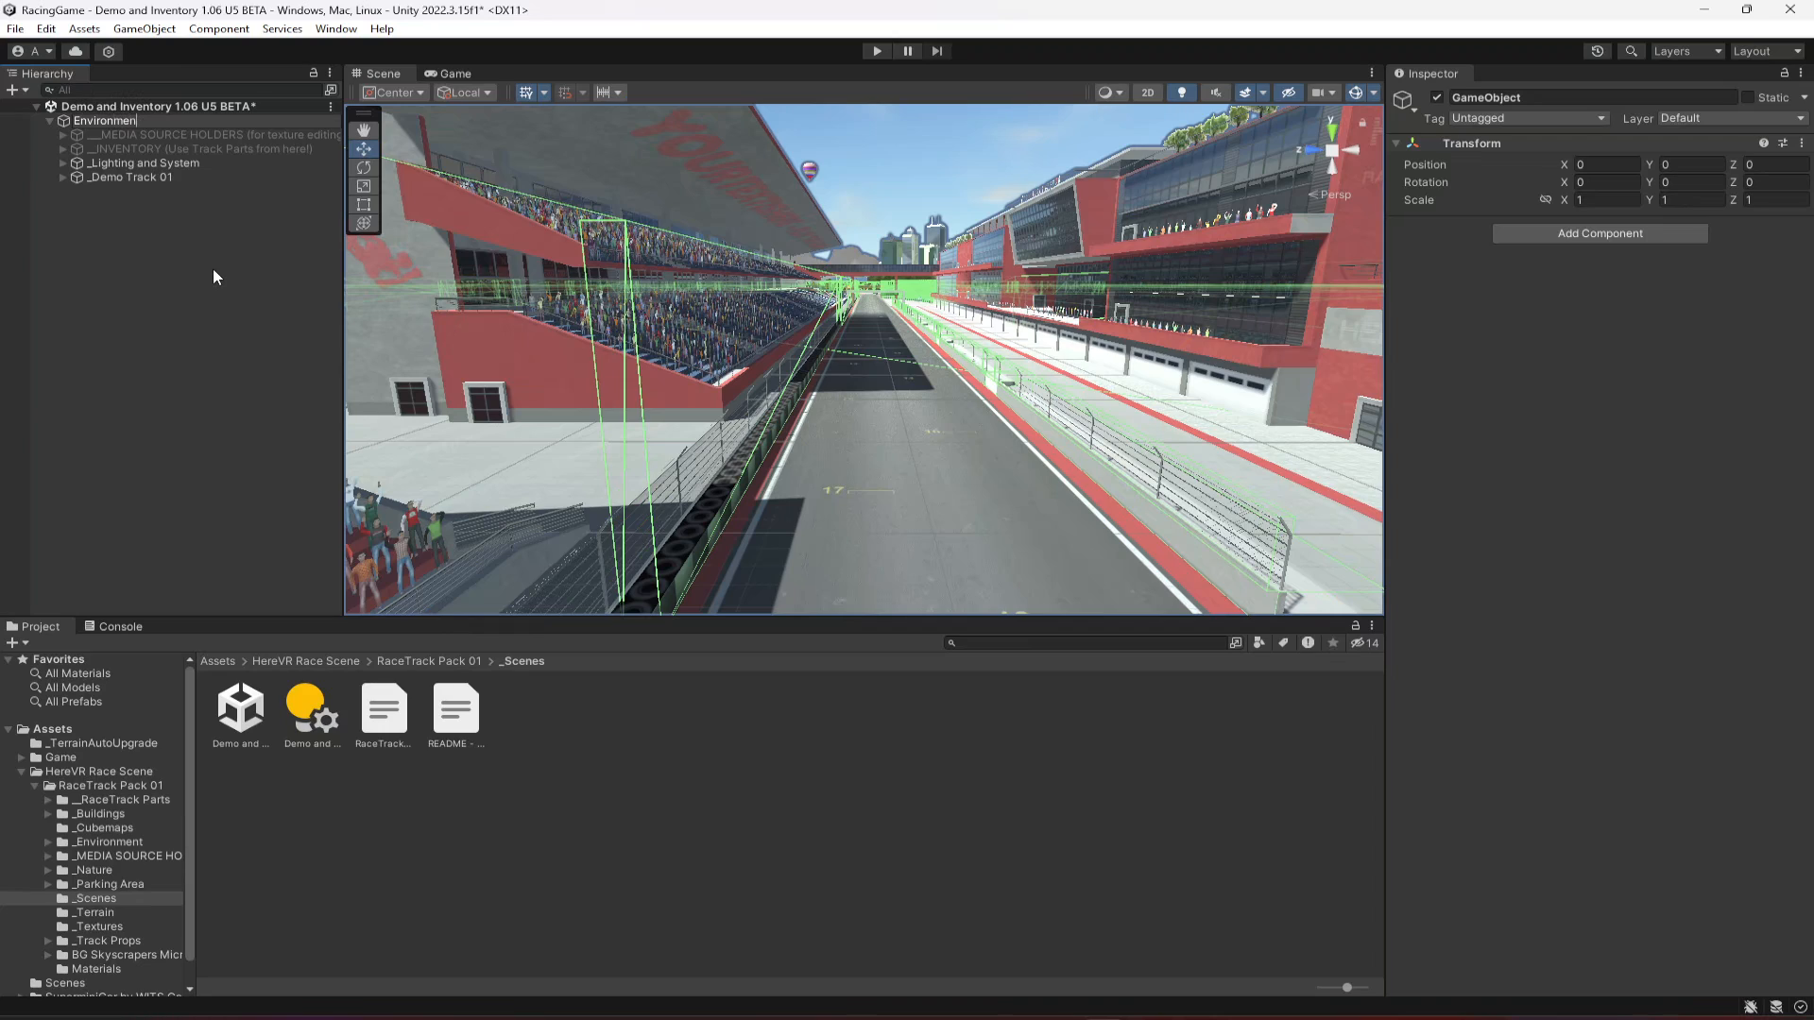
{"action": "left_click", "coordinate": [104, 120]}
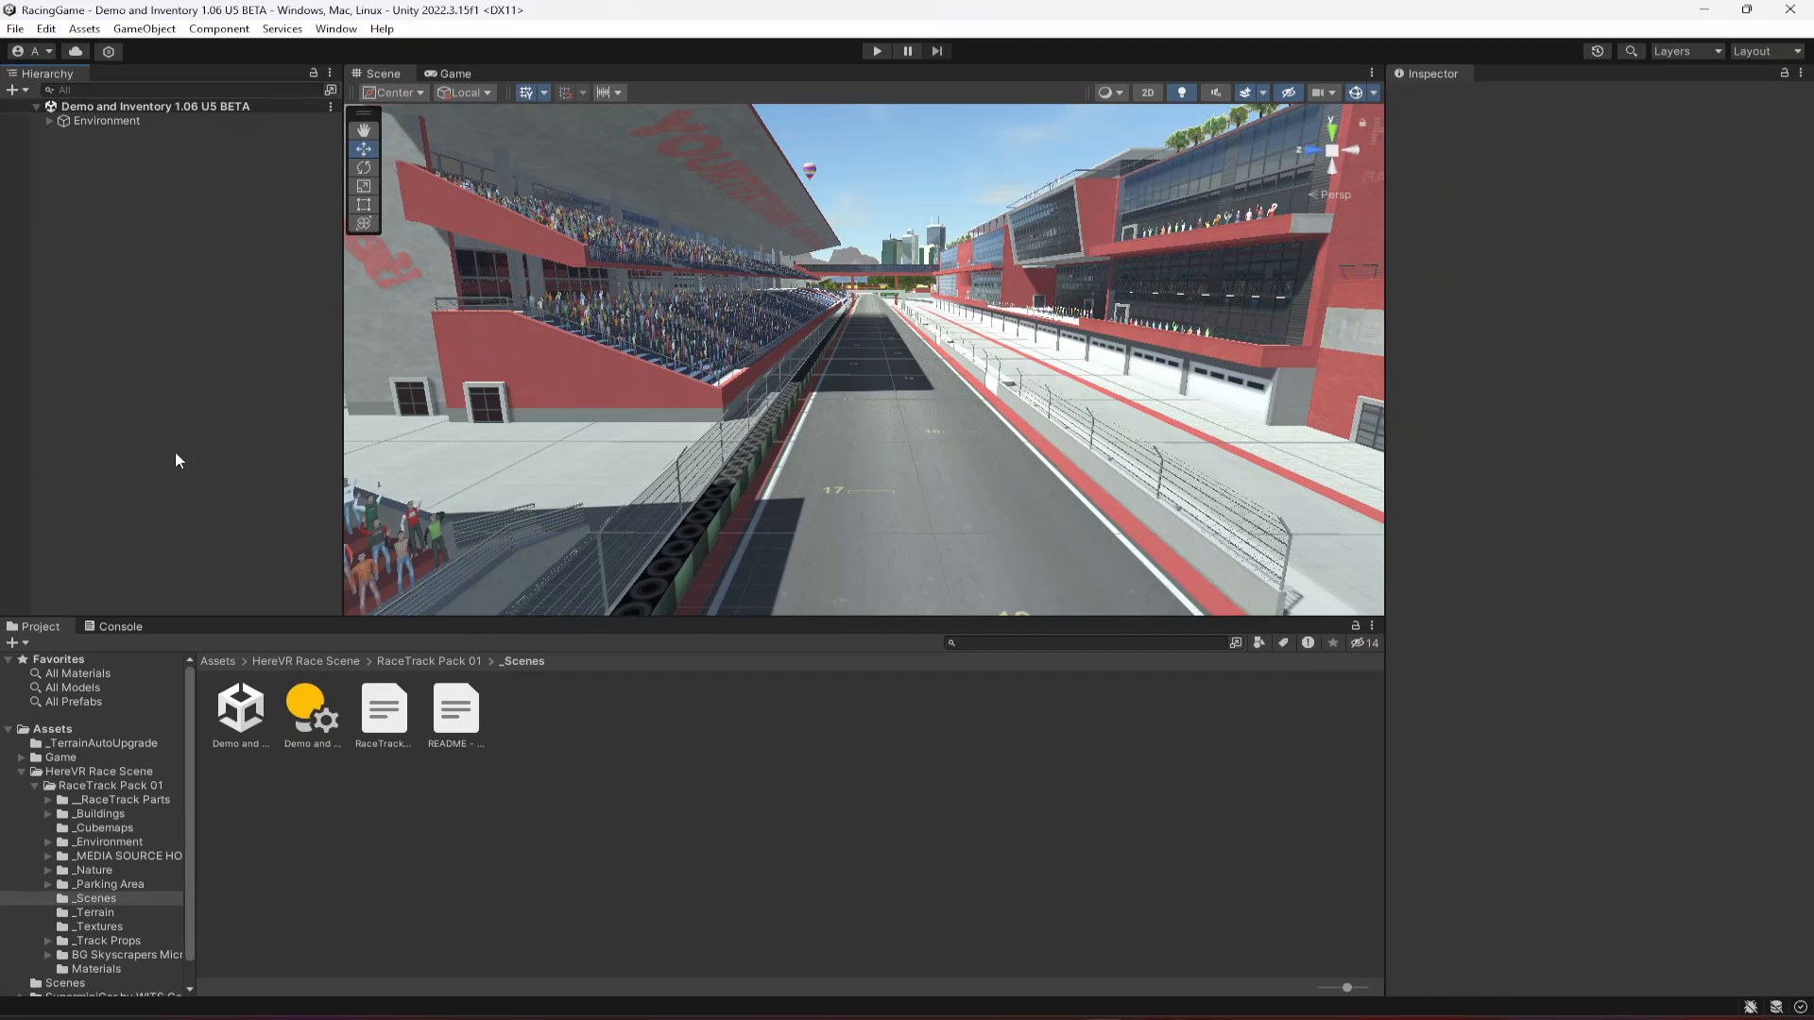
{"action": "right_click", "coordinate": [239, 708]}
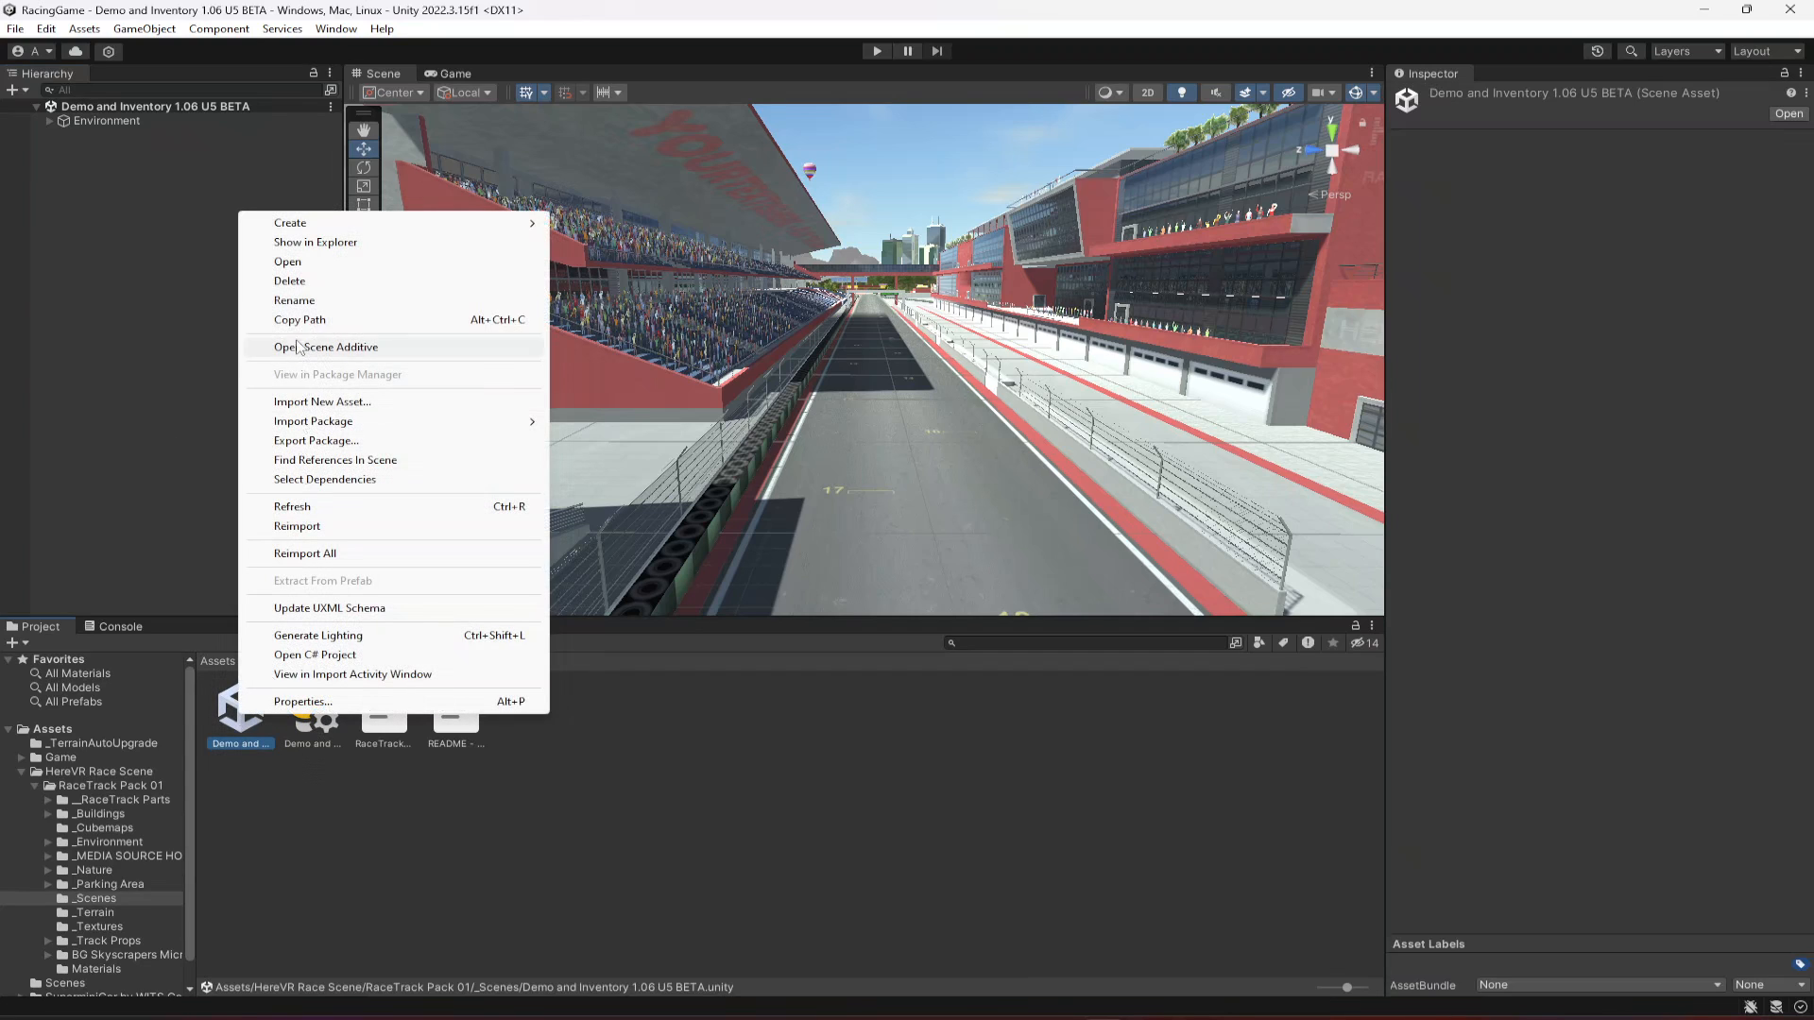
Rename the demo scene asset to Race1 and collapse the HereVR folder tree
{"action": "left_click", "coordinate": [294, 300]}
{"action": "type", "text": "Race1"}
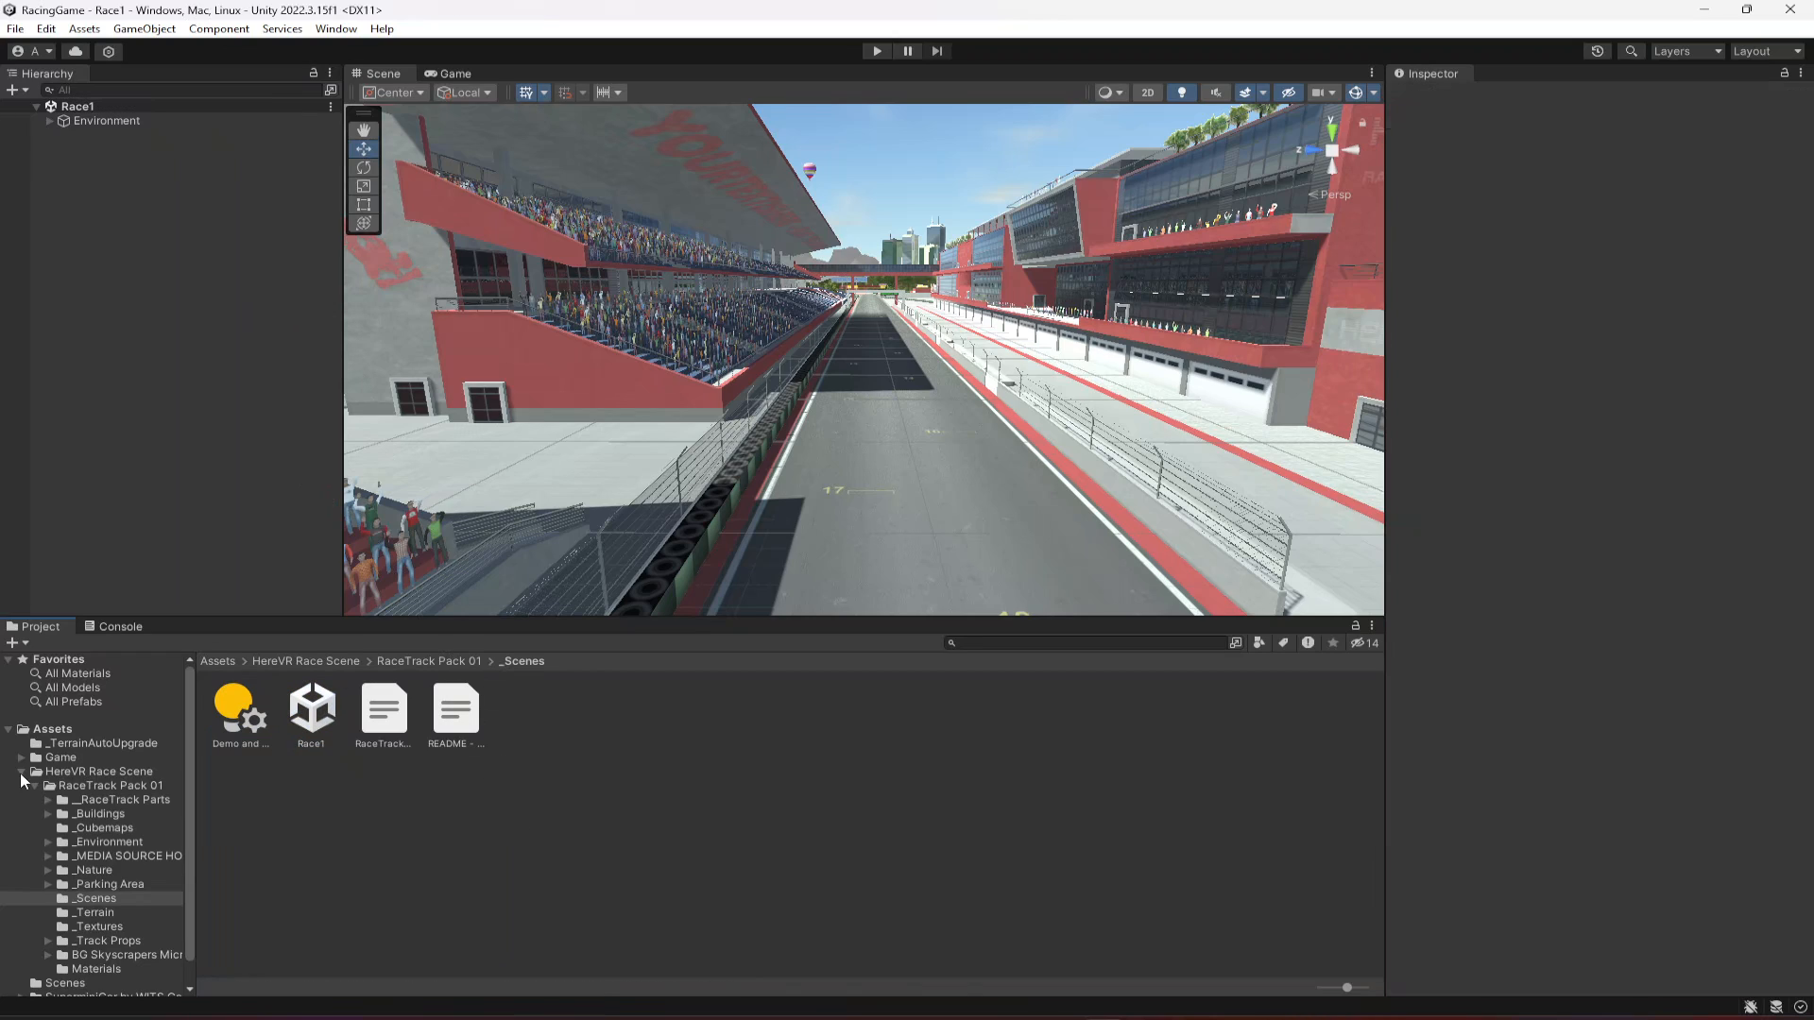
{"action": "left_click", "coordinate": [21, 771]}
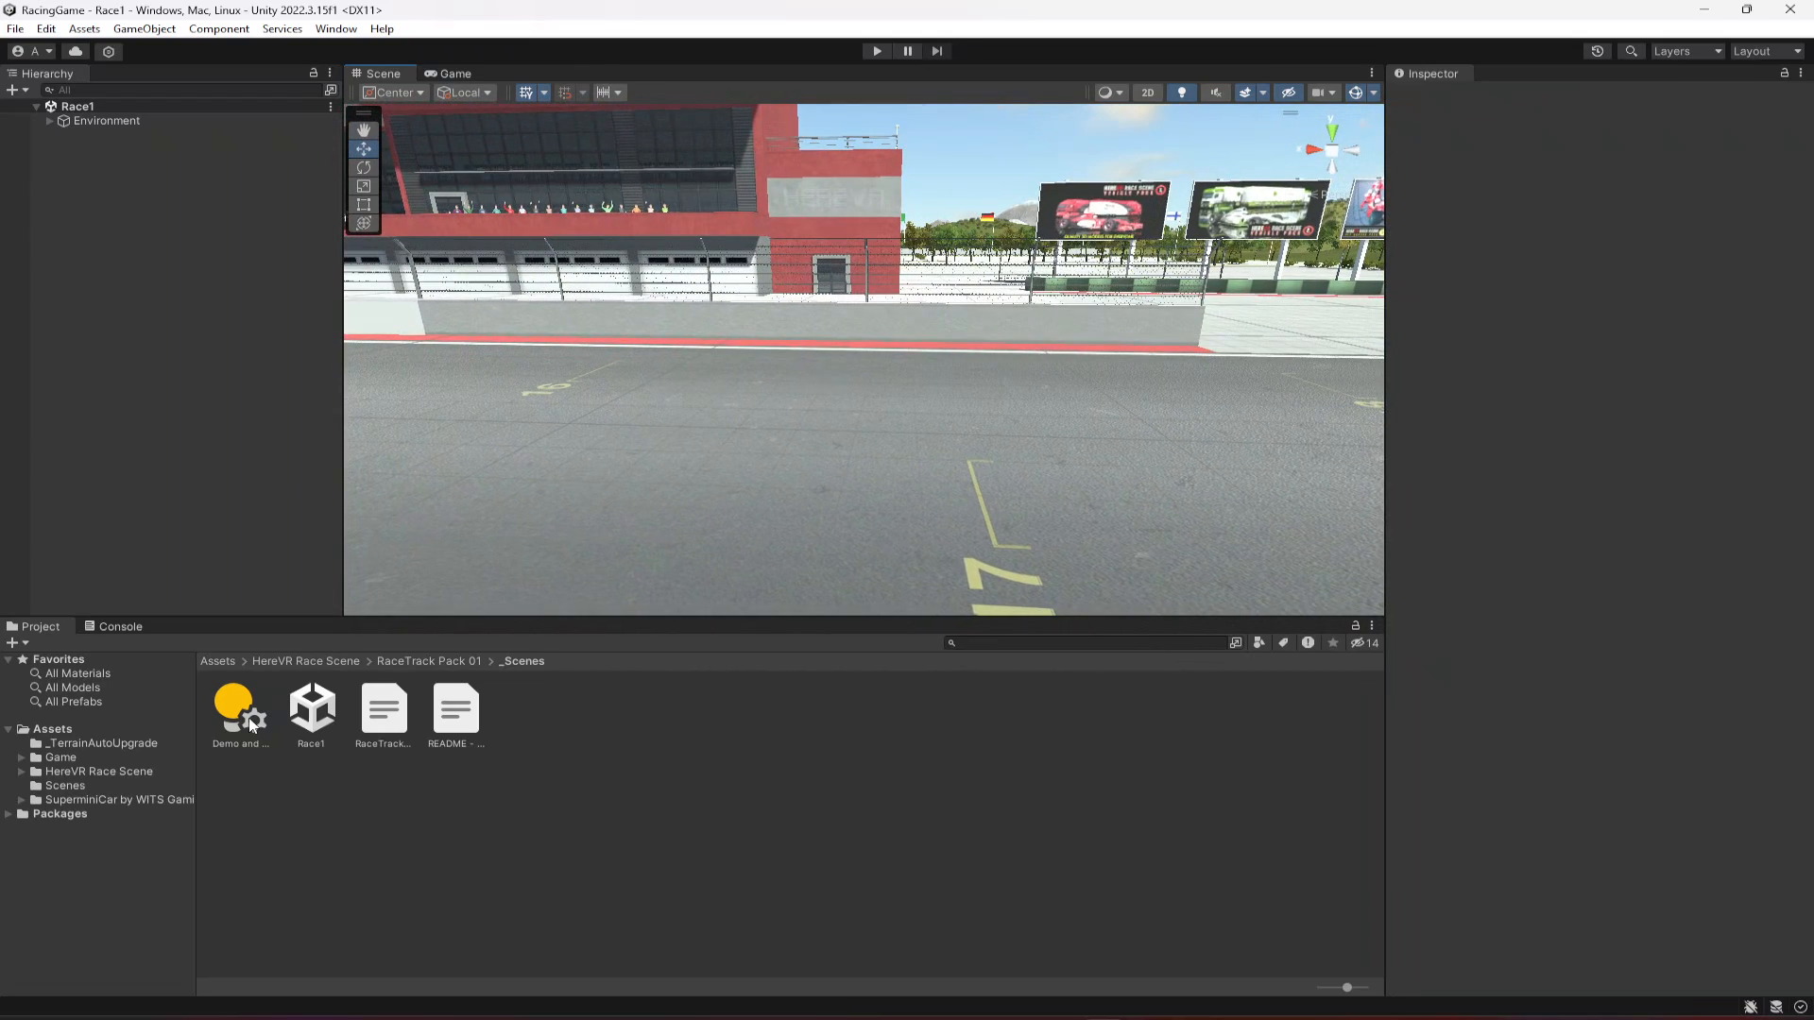
Add the Ferrari_LaFerrari prefab from Game > CAR and rename it Car1
{"action": "left_click", "coordinate": [60, 757]}
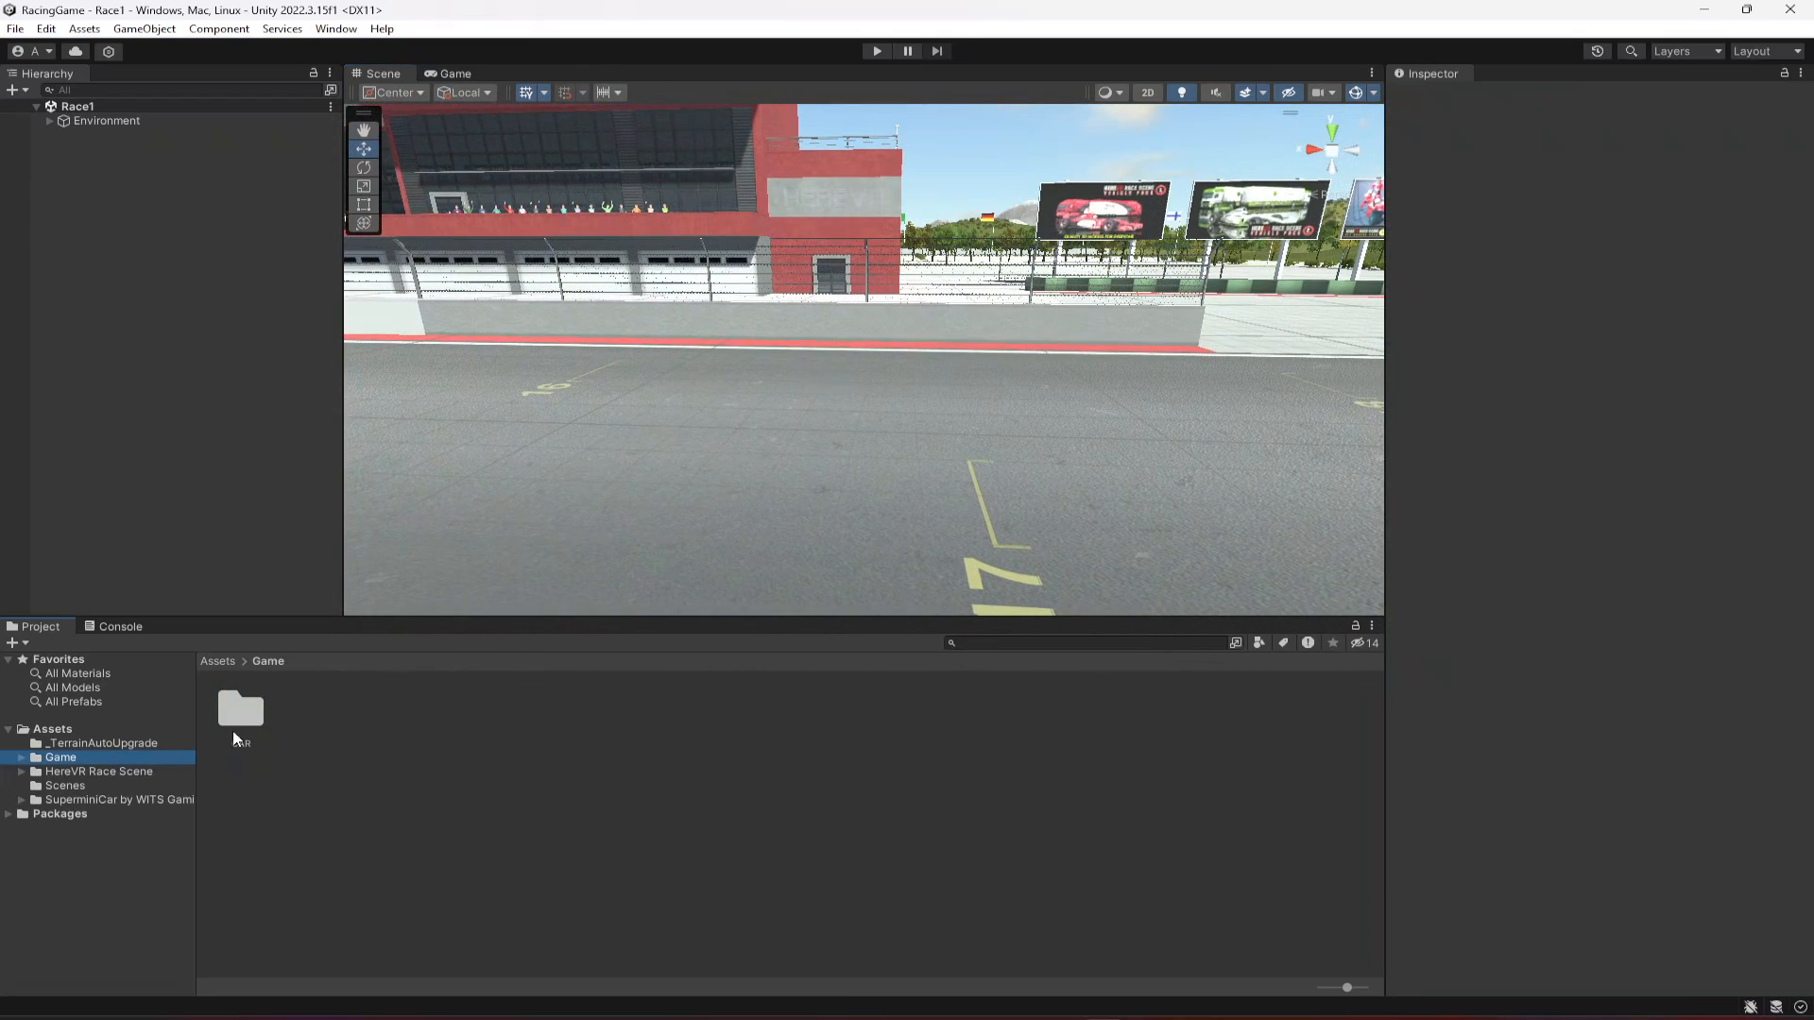
{"action": "double_click", "coordinate": [239, 710]}
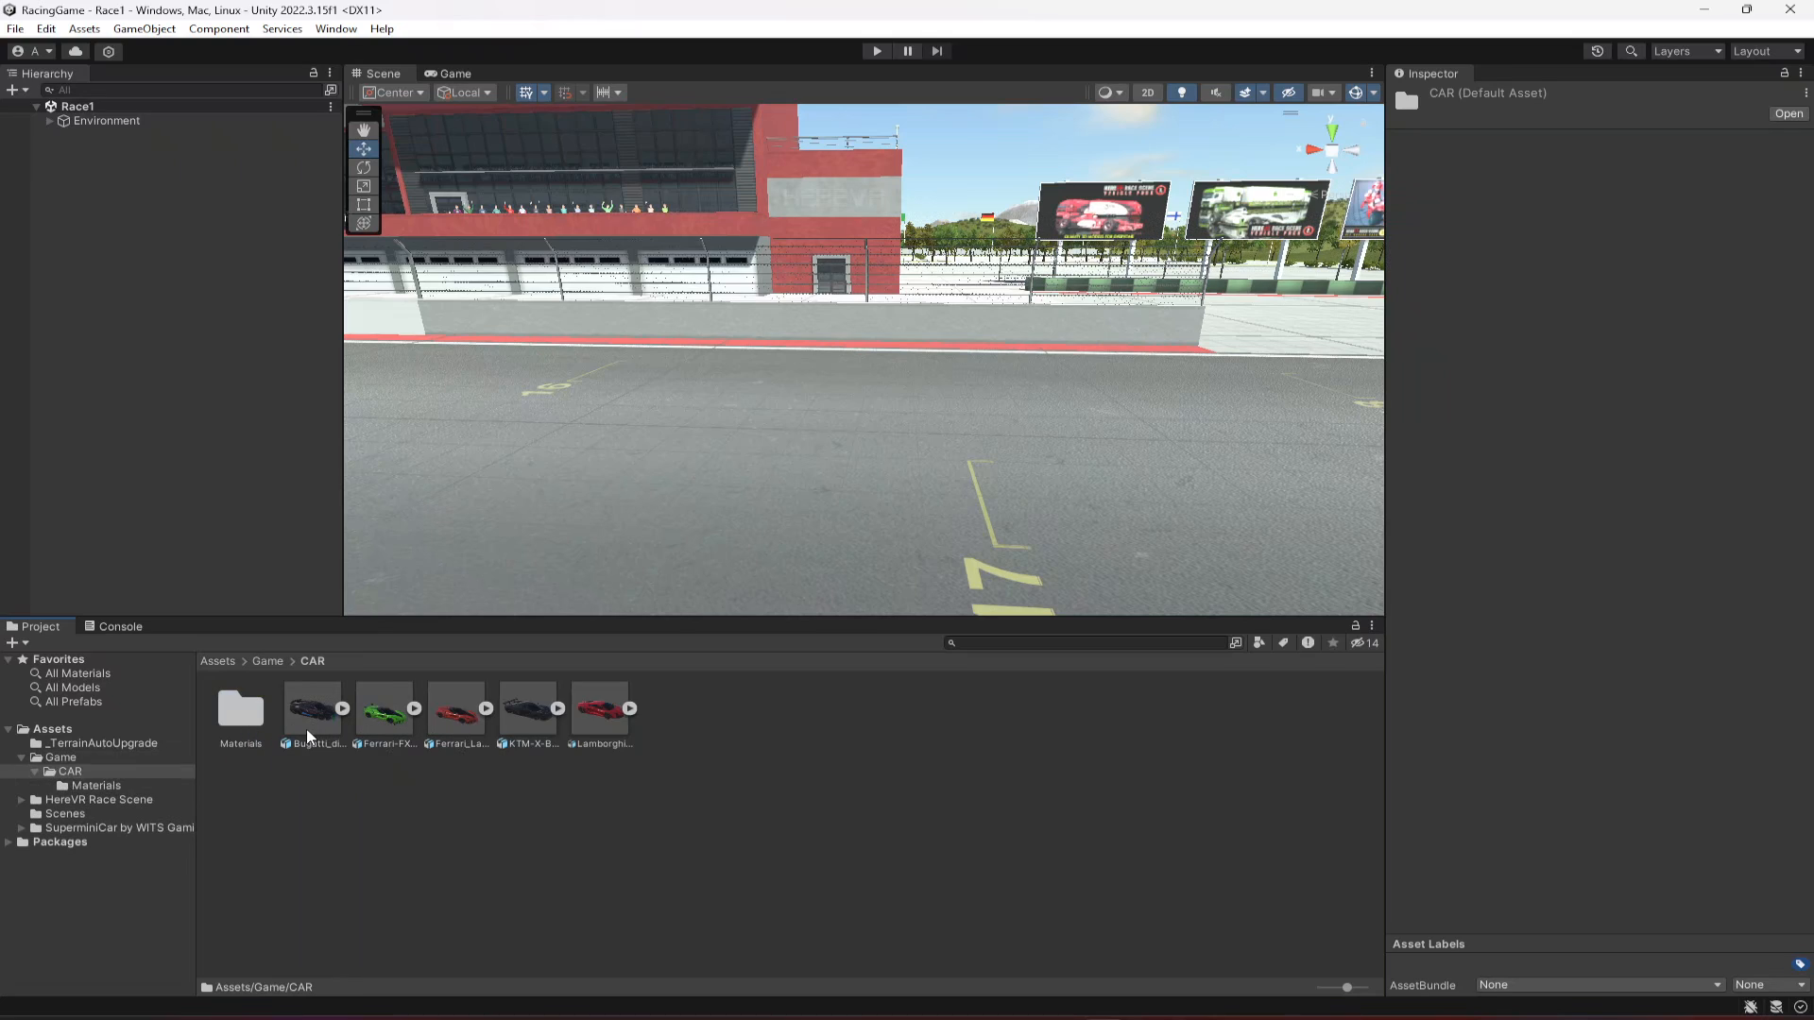
{"action": "mouse_move", "coordinate": [453, 728]}
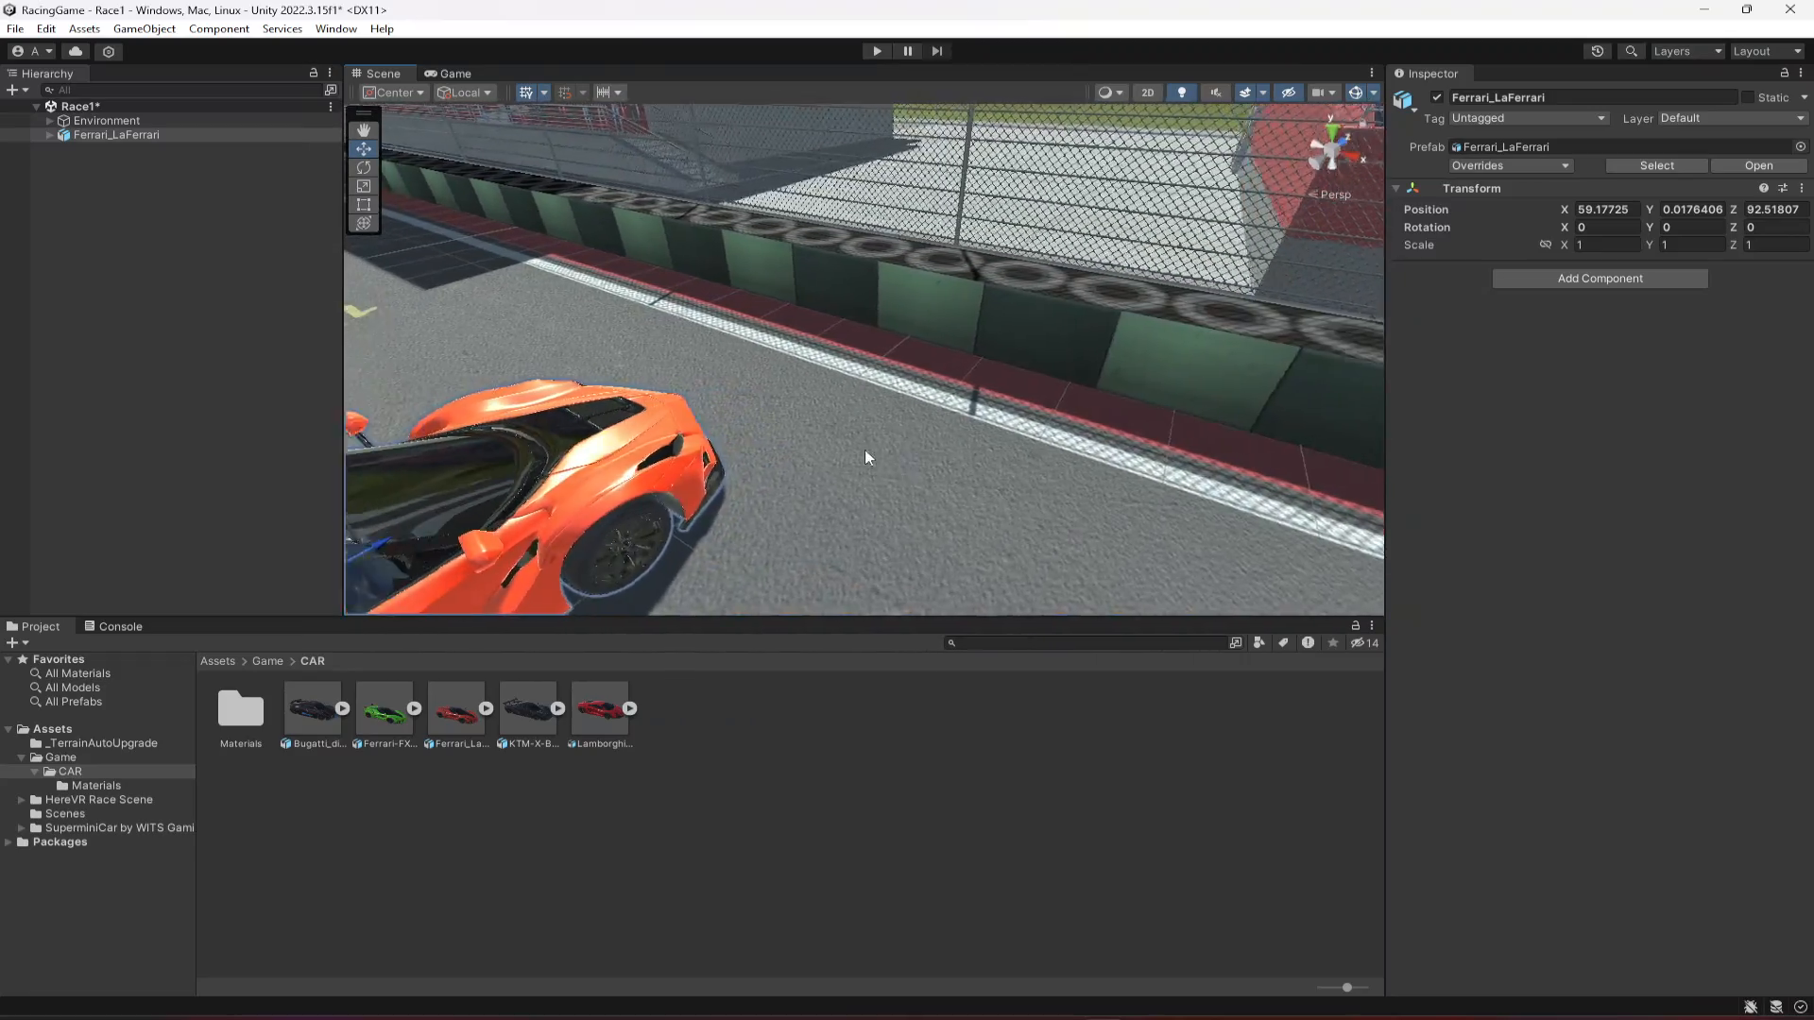
{"action": "right_click", "coordinate": [116, 134]}
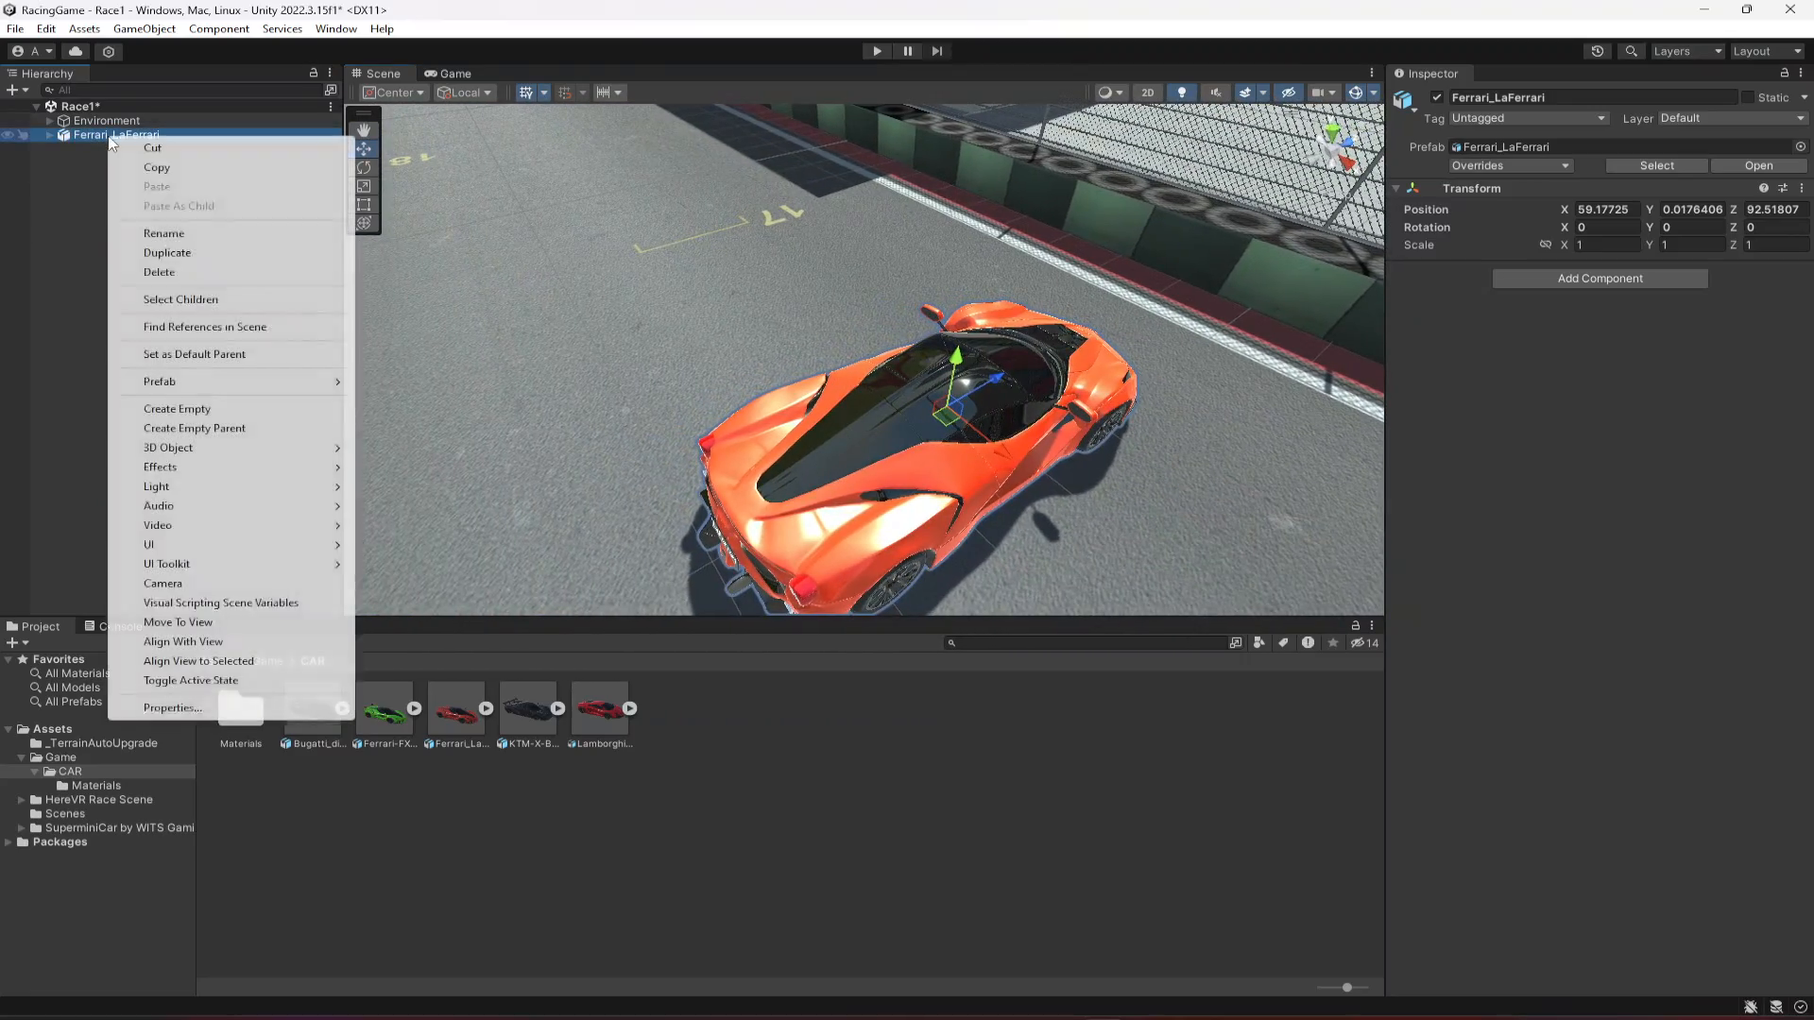
{"action": "left_click", "coordinate": [164, 233]}
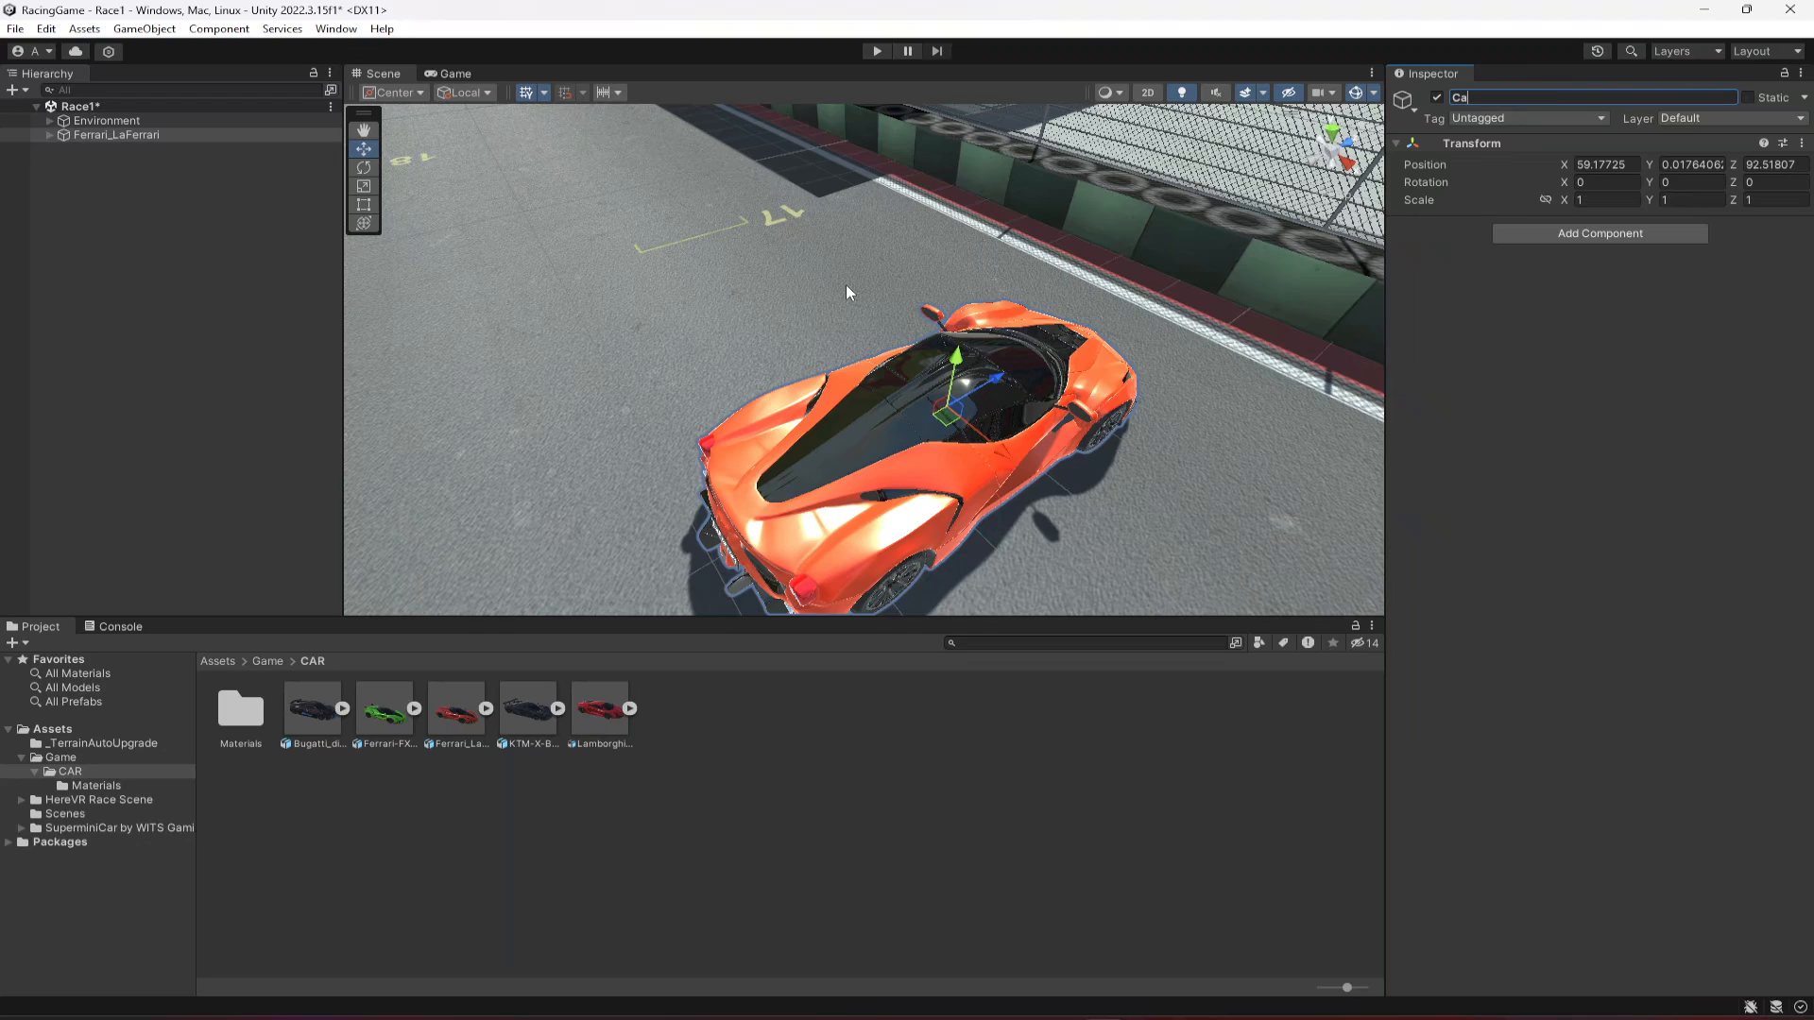
{"action": "type", "text": "Car1"}
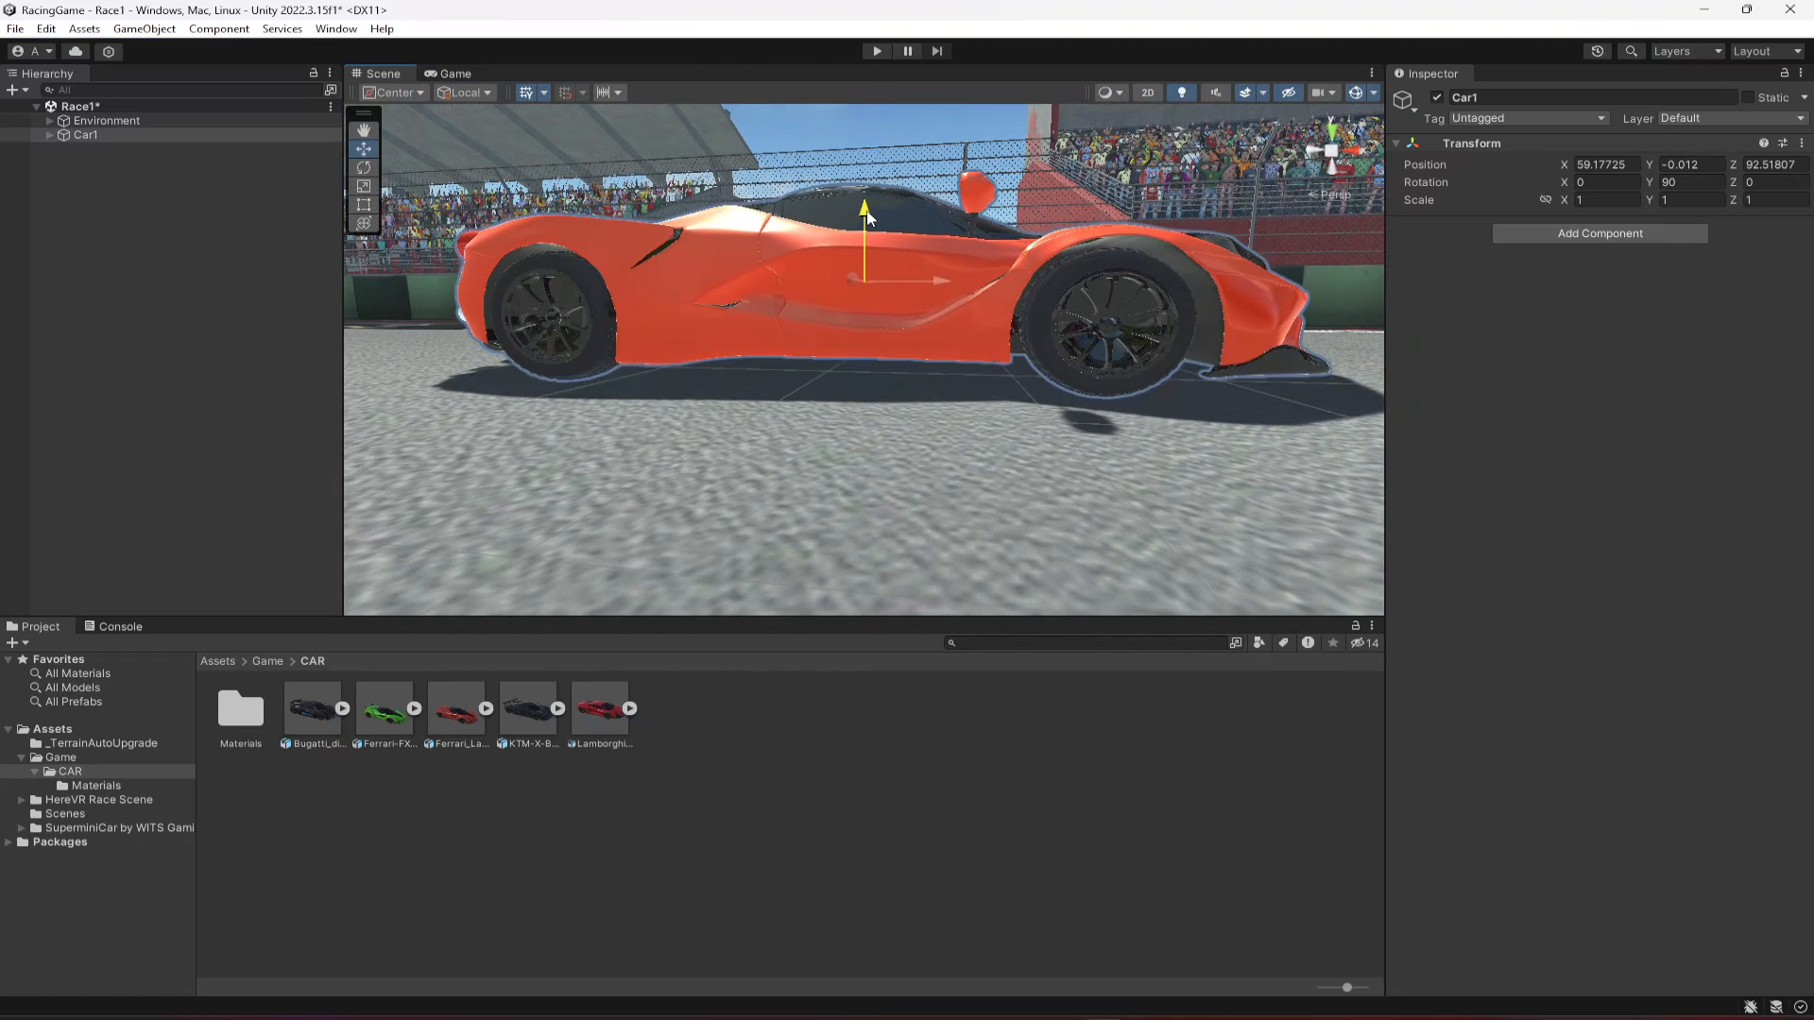
Move Car1 onto grid spot 8 of the track
{"action": "left_click", "coordinate": [1018, 472]}
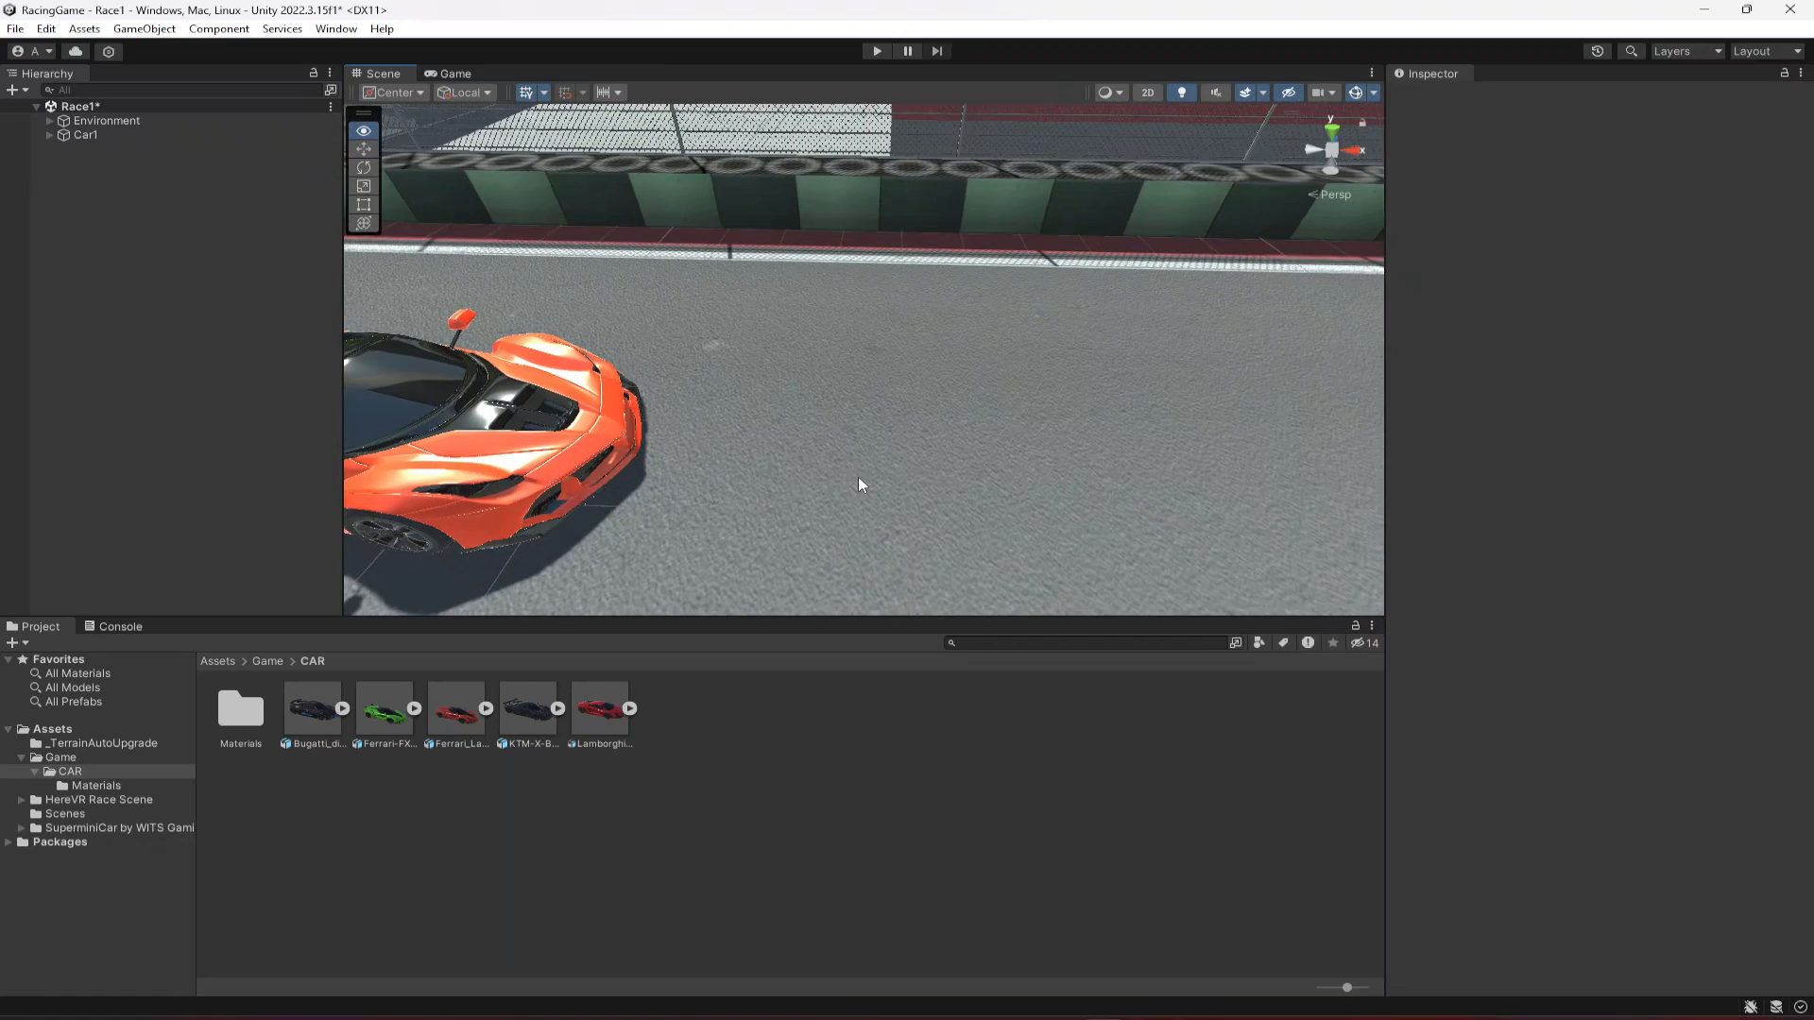
{"action": "left_click", "coordinate": [86, 134]}
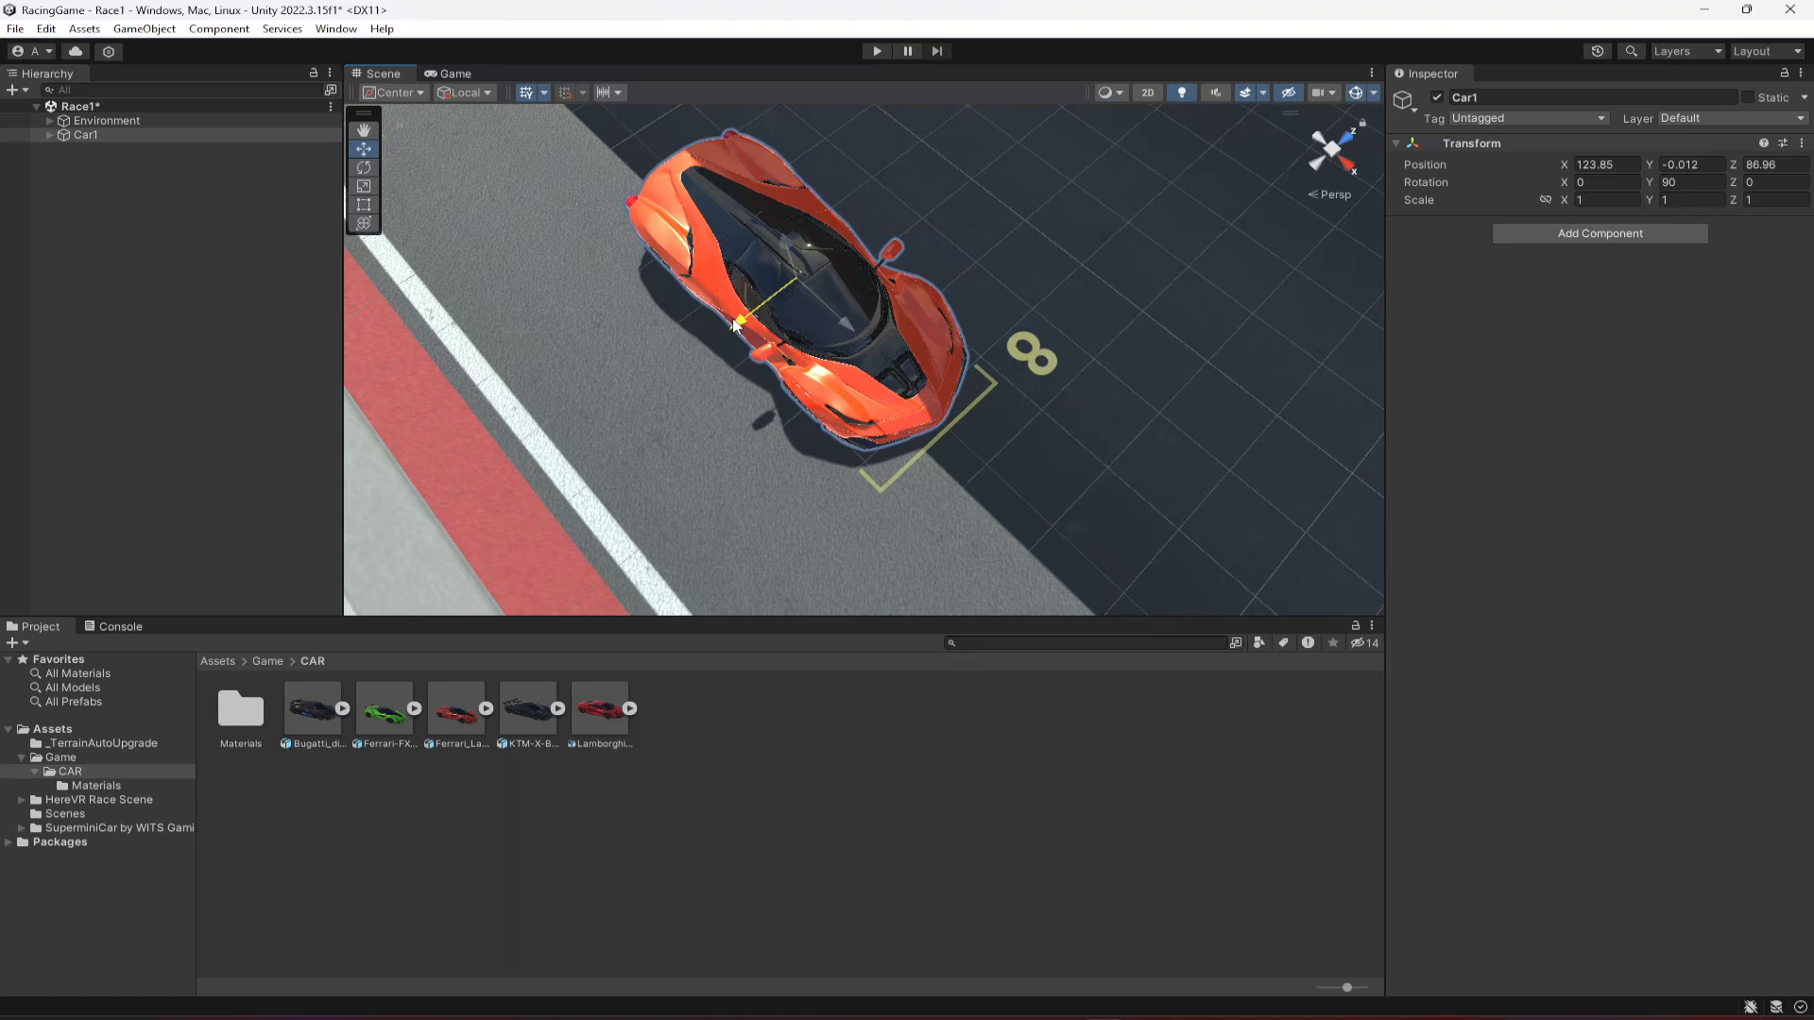
{"action": "left_click", "coordinate": [913, 458]}
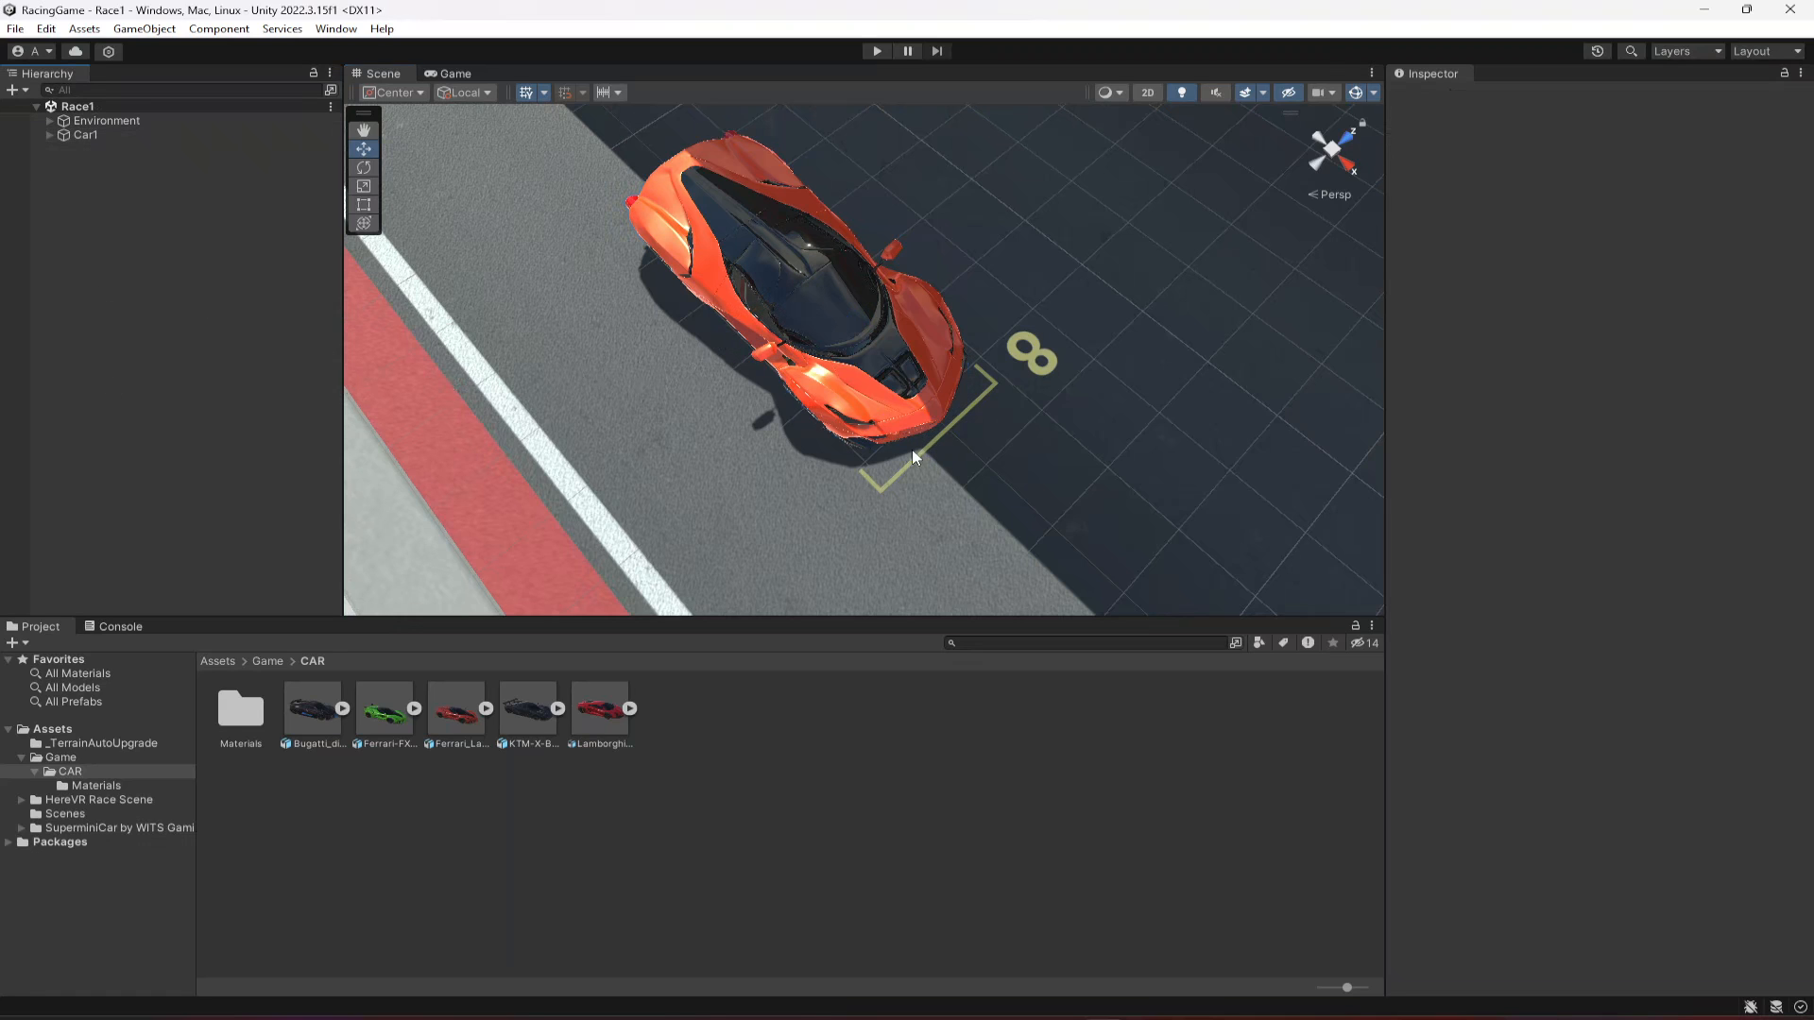